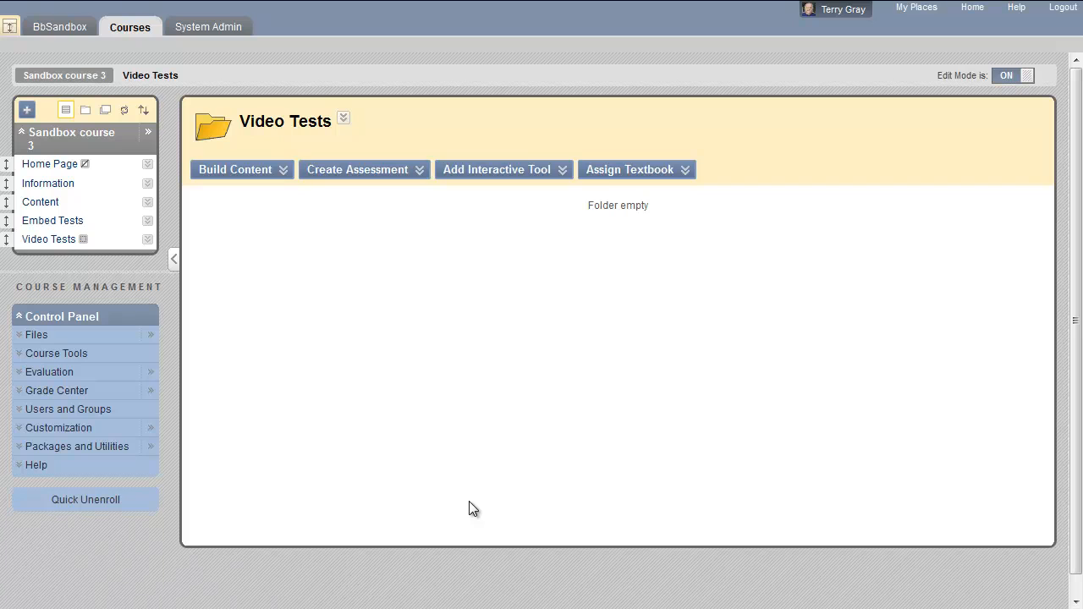
mouse_move(706, 429)
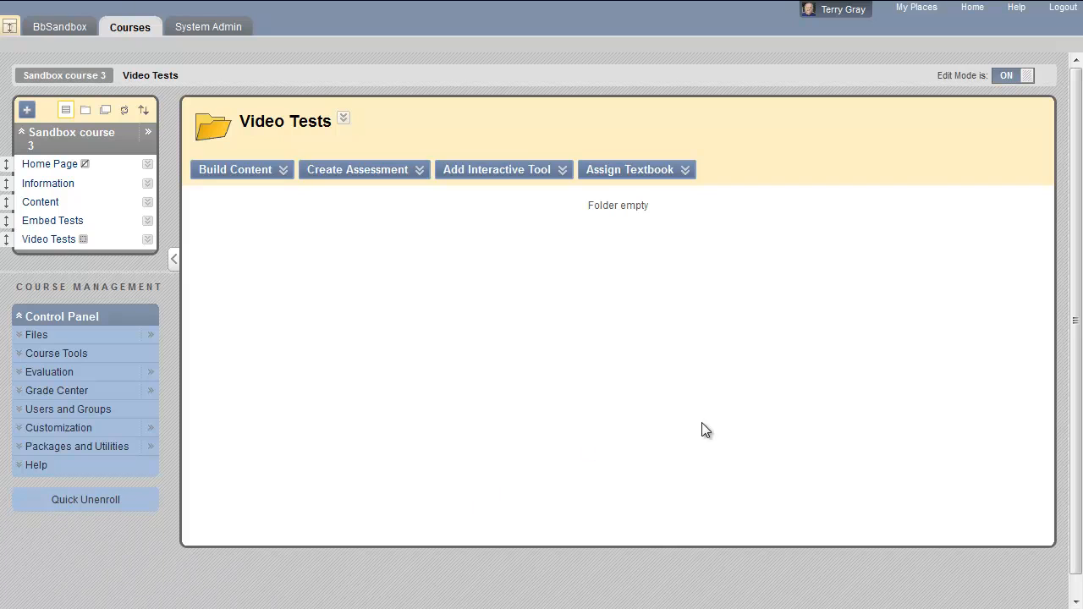
mouse_move(919, 335)
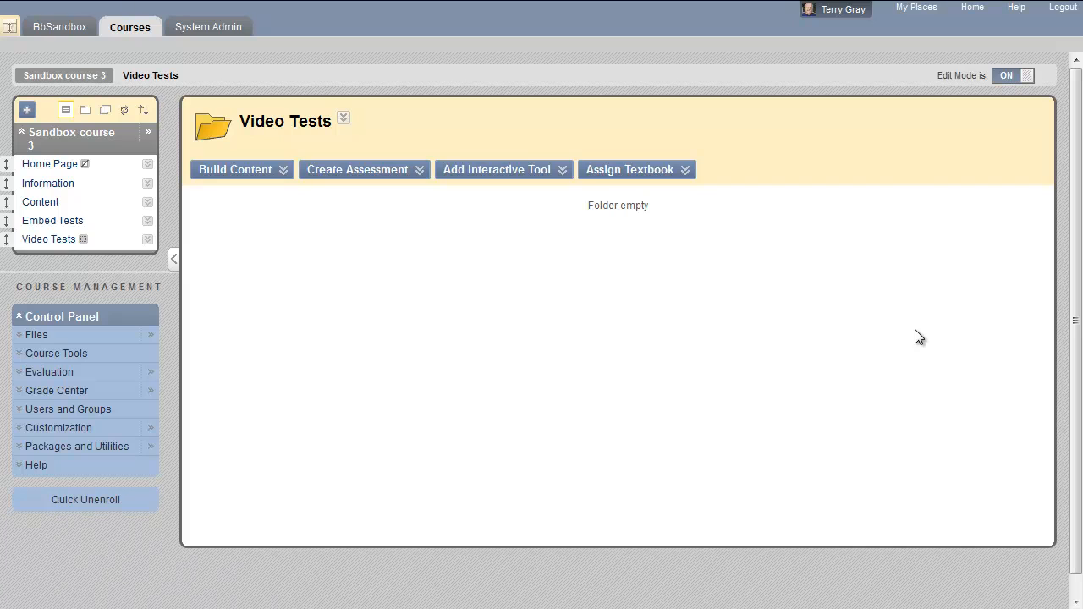
mouse_move(901, 316)
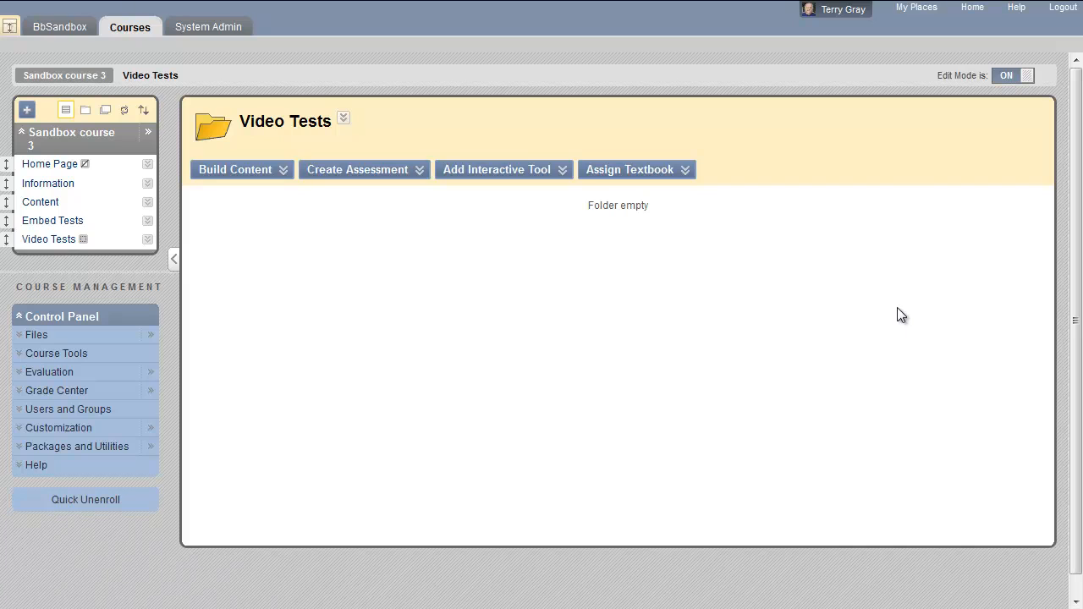
mouse_move(100, 269)
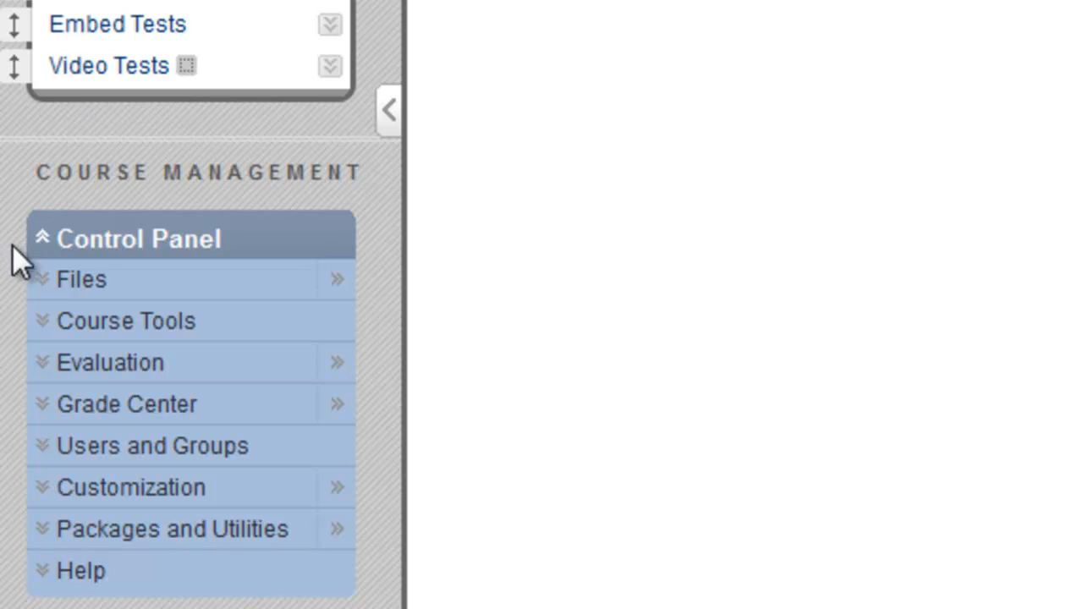
Open the Sandbox course 3 file storage folder 000024354E3 from the Control Panel
left_click(81, 279)
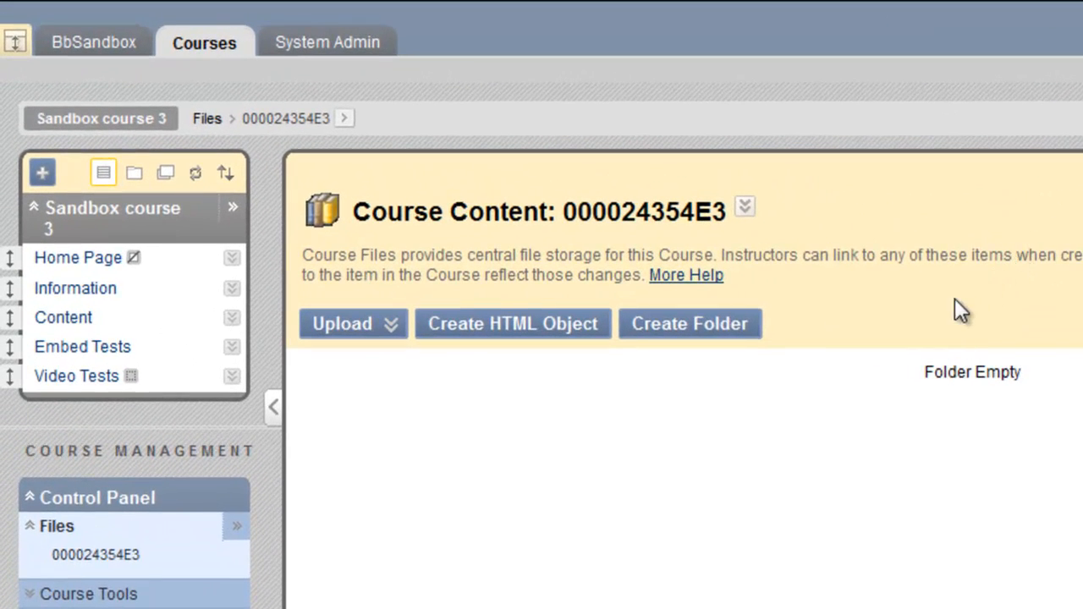
mouse_move(872, 305)
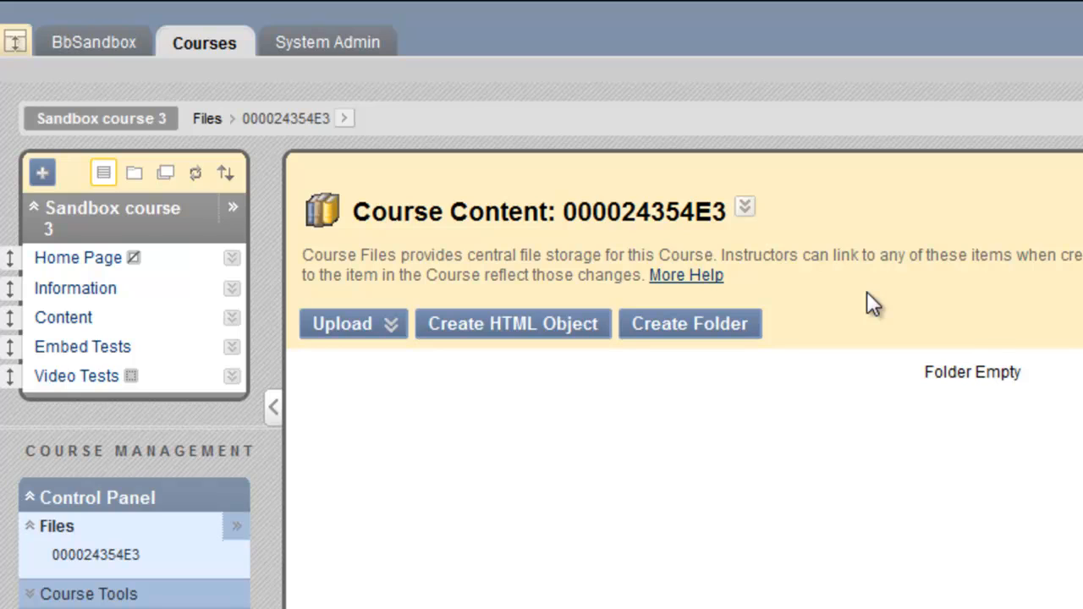
mouse_move(878, 304)
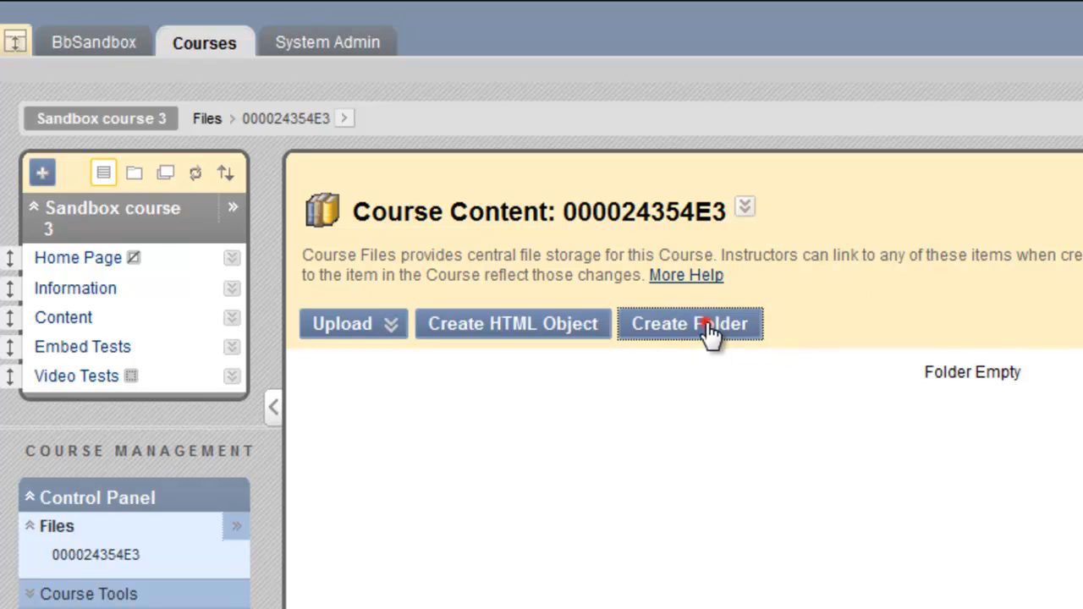
Create a folder named Video 1 in the course files
left_click(690, 324)
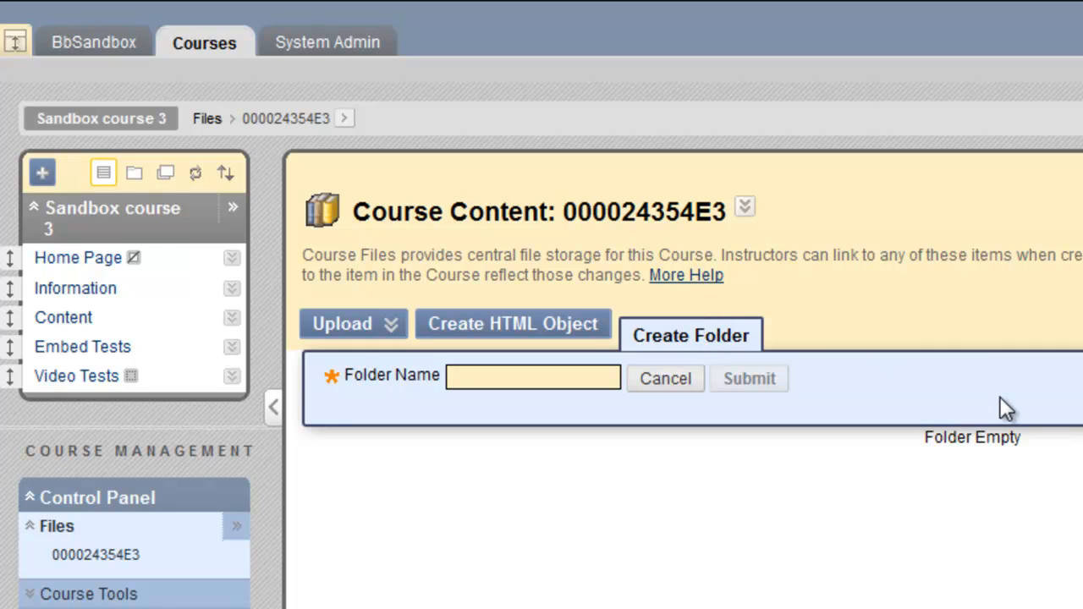
type("Video 1")
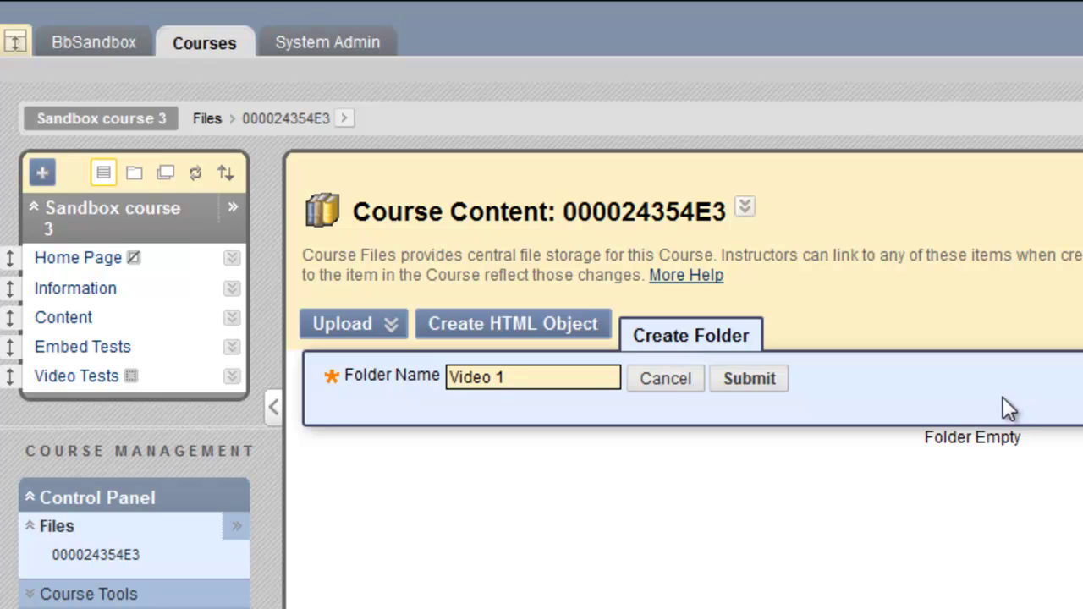
left_click(748, 378)
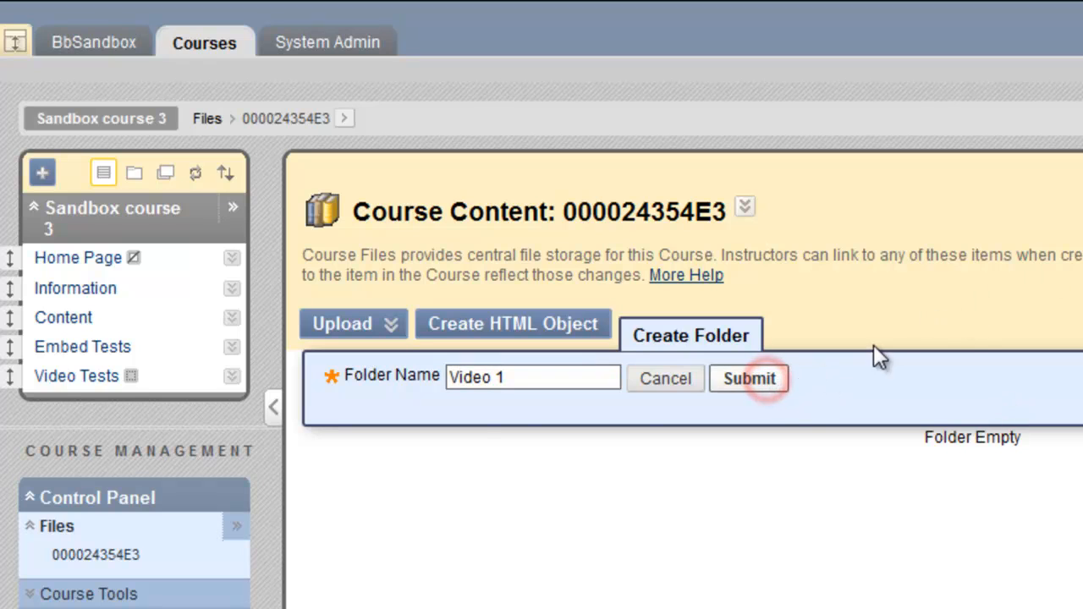
left_click(748, 378)
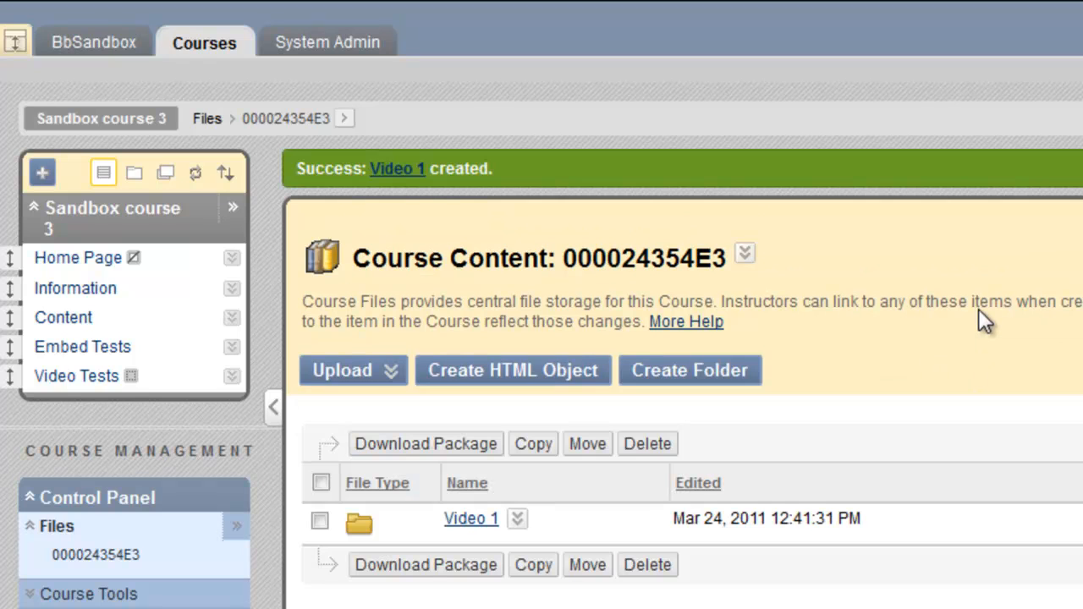
Create a second folder named Video 2
left_click(690, 370)
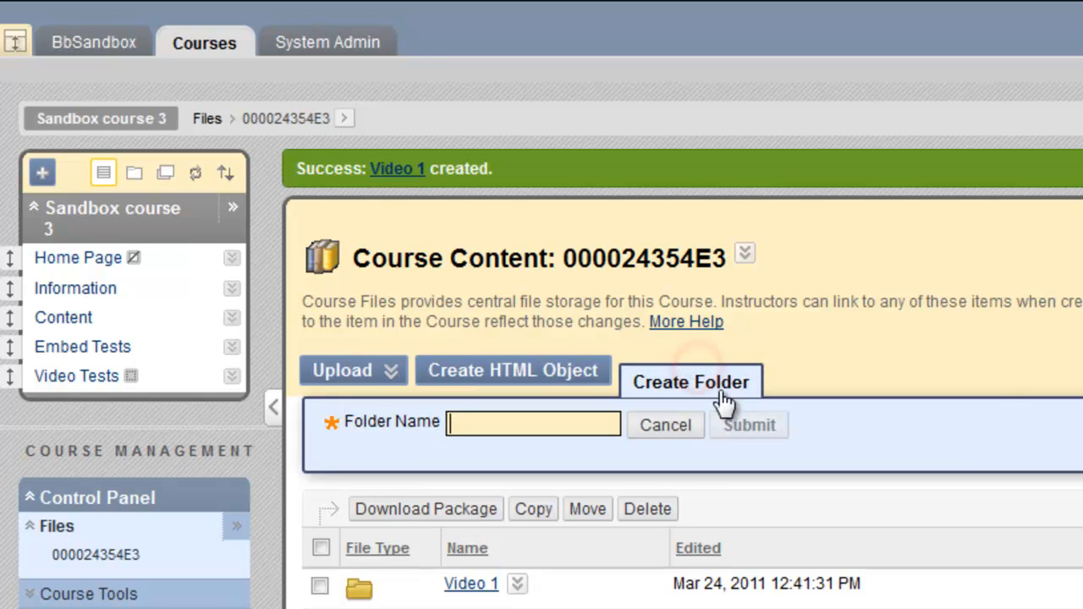
type("V")
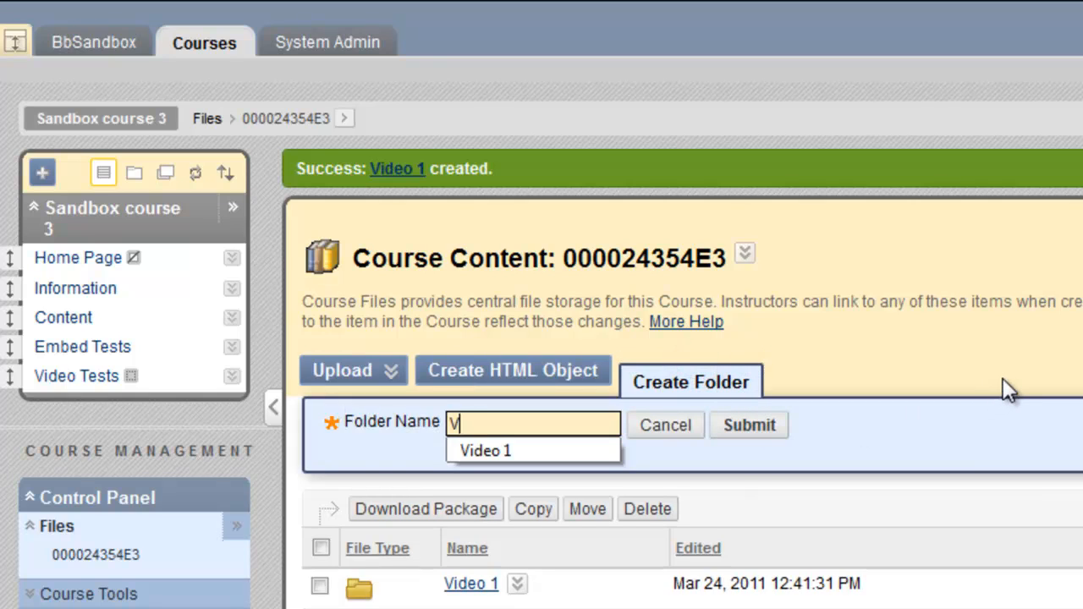
type("ideo 2")
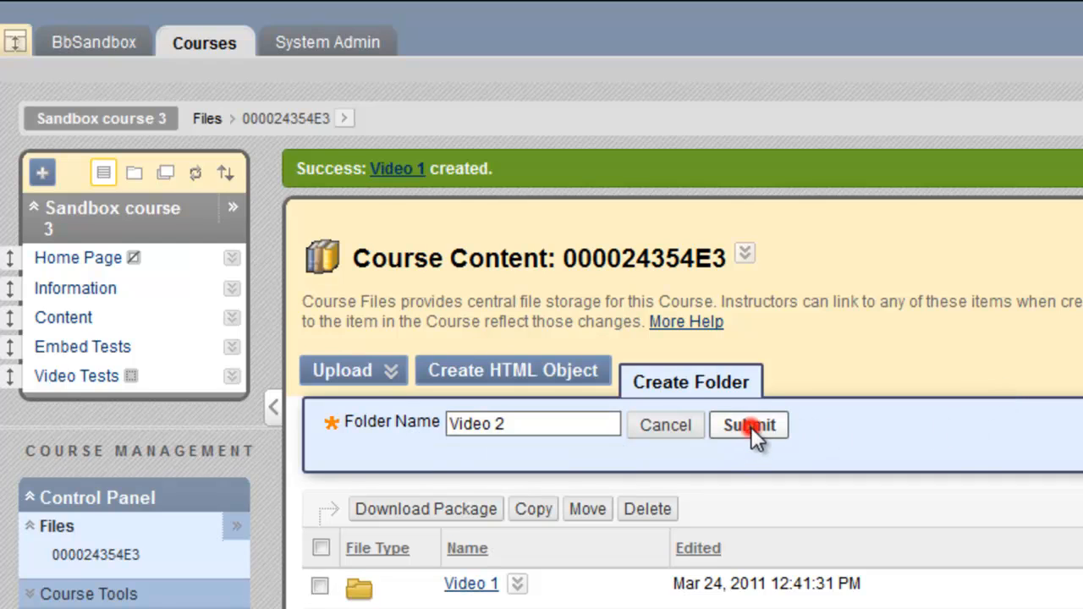
left_click(748, 425)
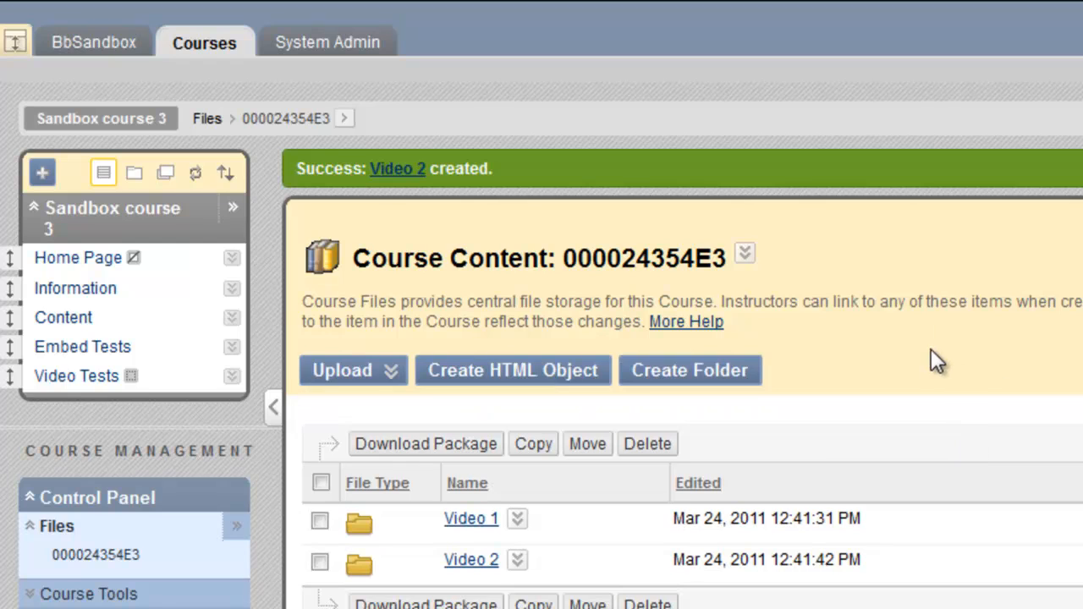
mouse_move(931, 366)
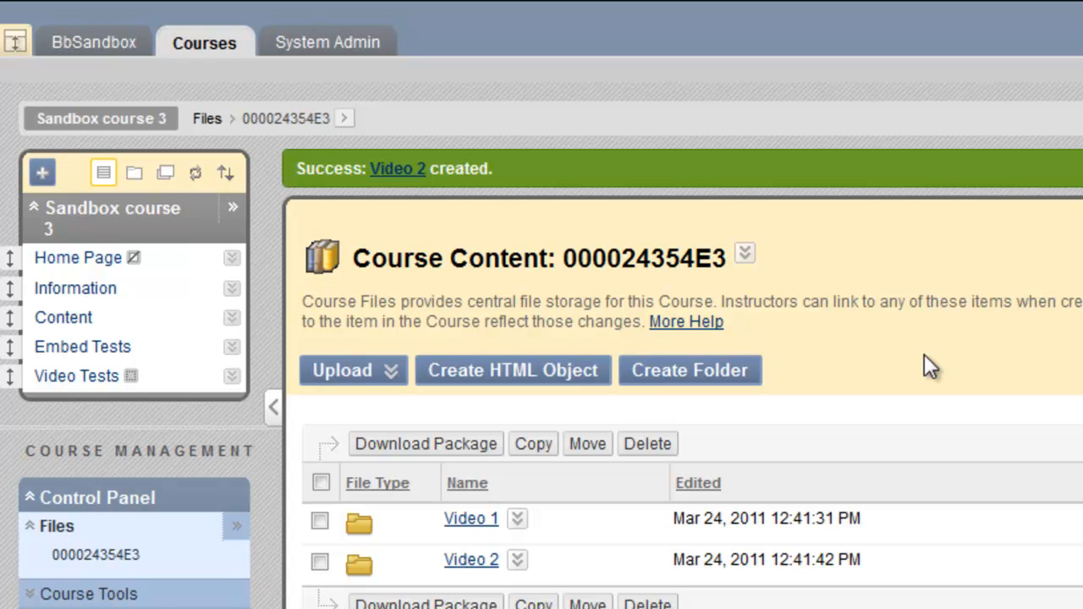
mouse_move(406, 508)
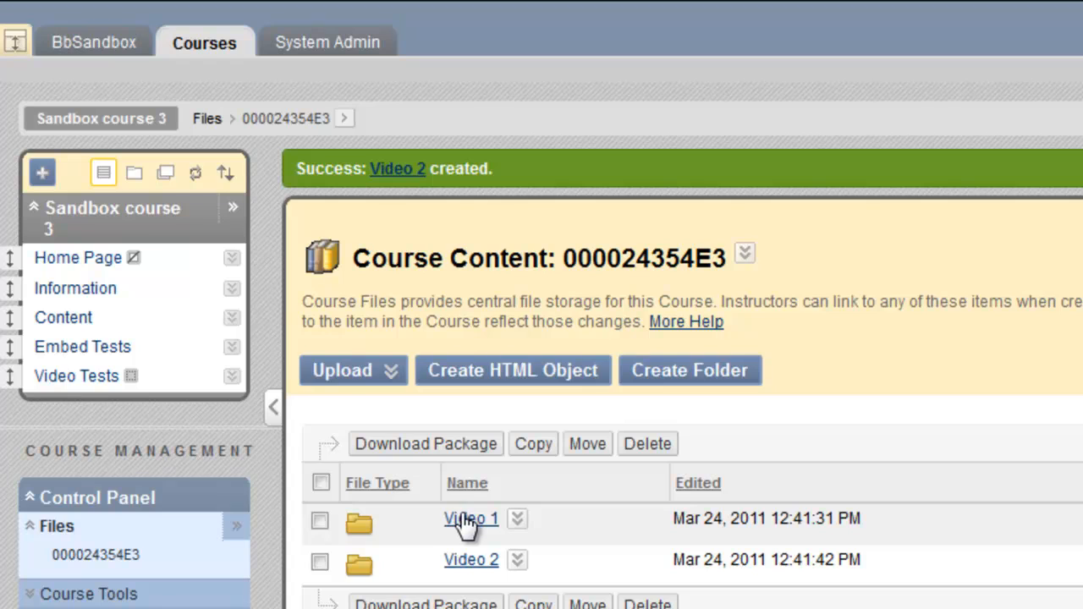
Open the empty Video 1 folder in the course files
left_click(470, 519)
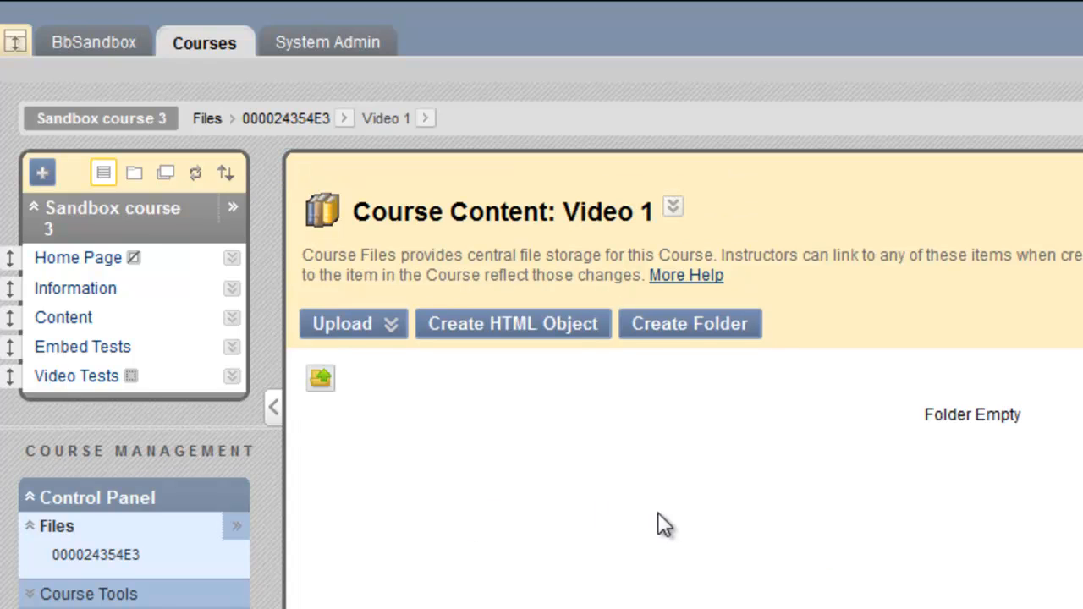
mouse_move(594, 224)
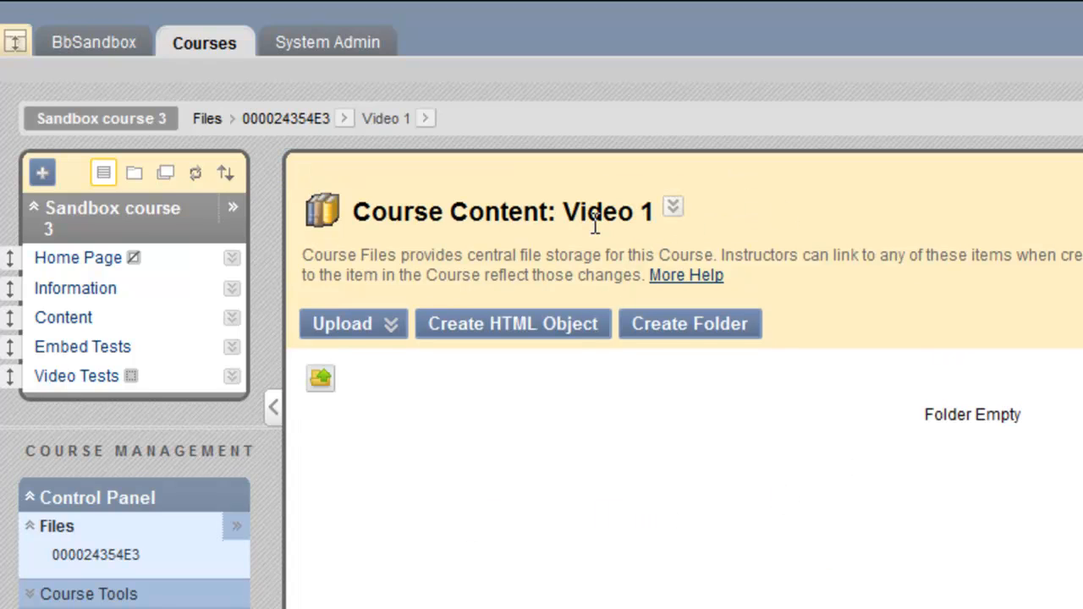
mouse_move(752, 235)
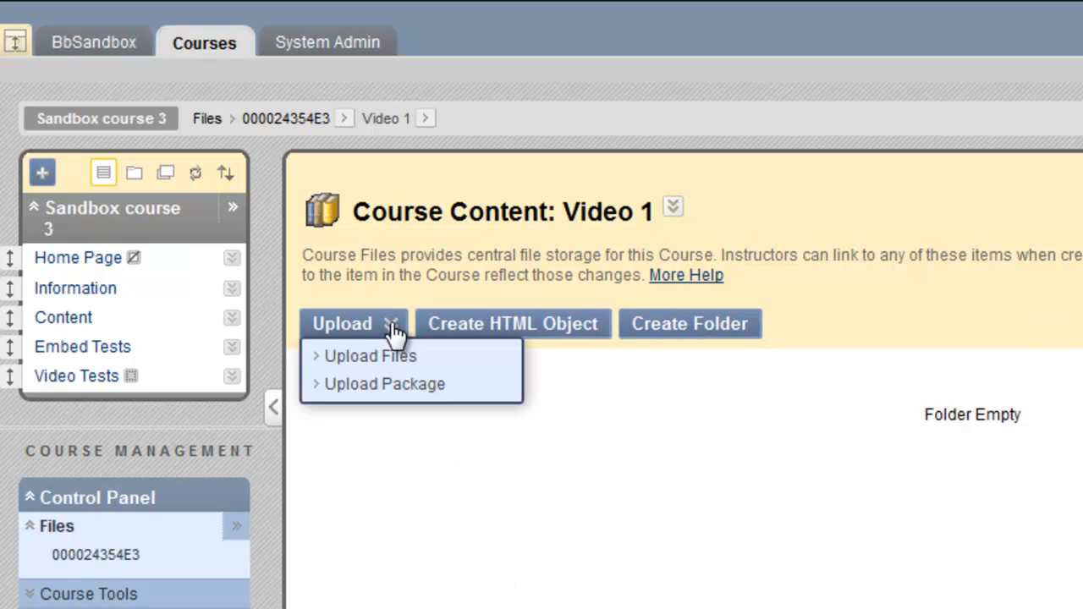
mouse_move(406, 383)
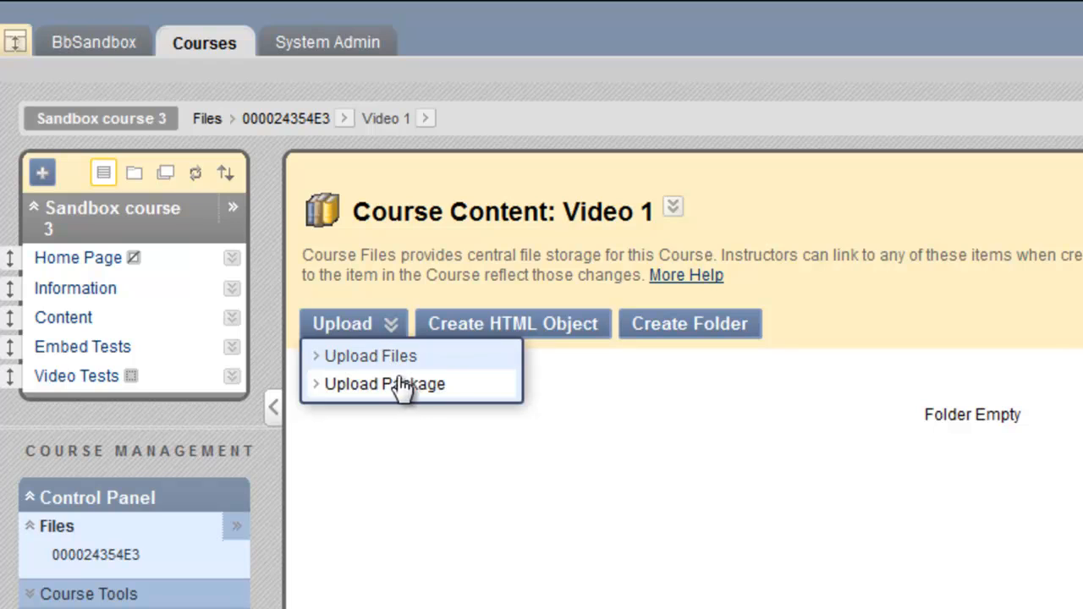
mouse_move(421, 390)
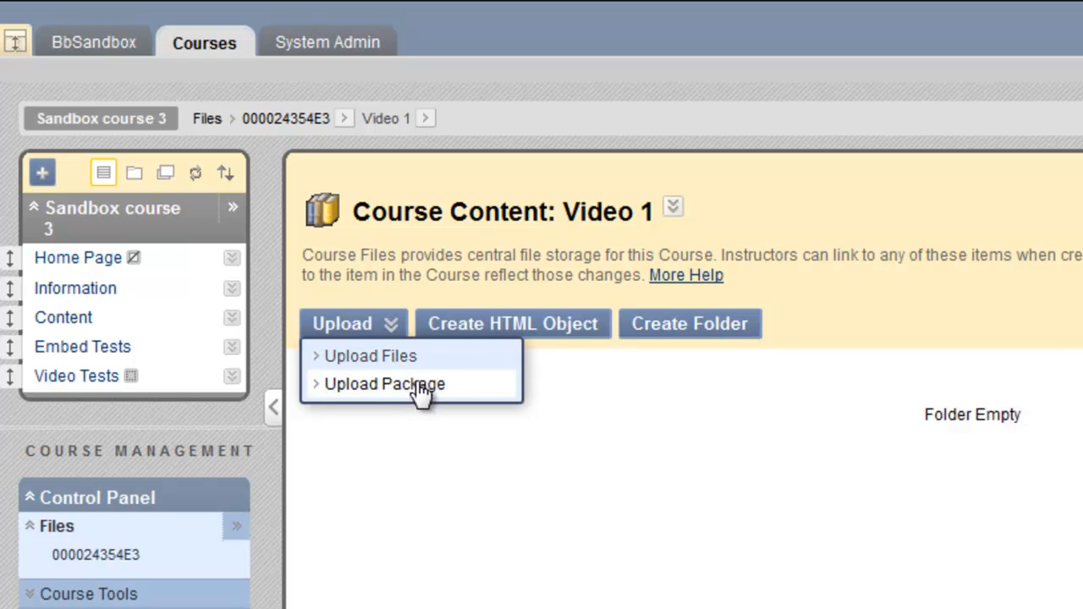
mouse_move(465, 393)
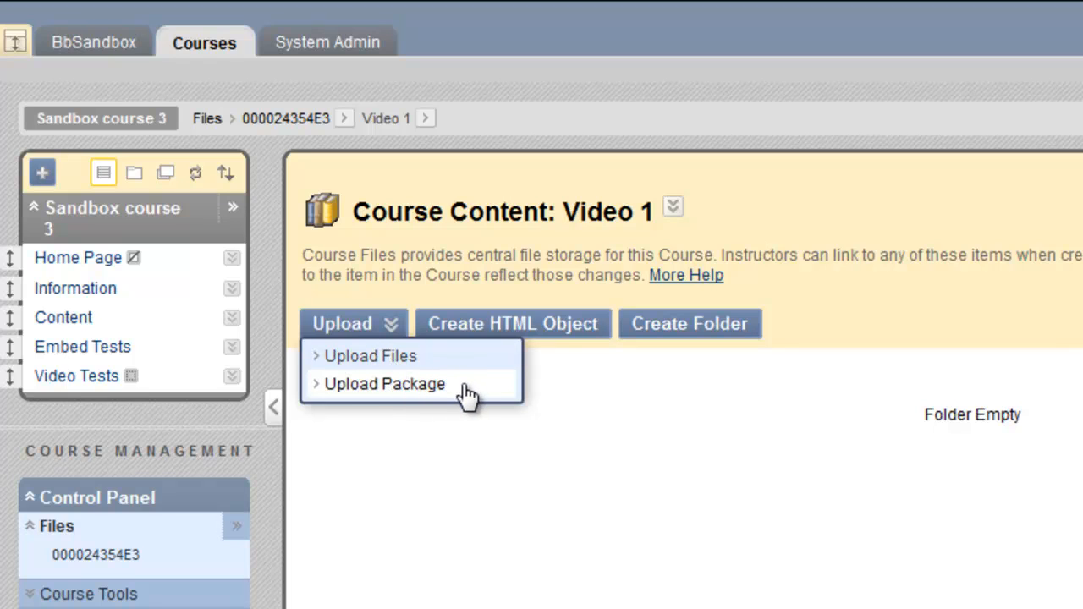
mouse_move(461, 393)
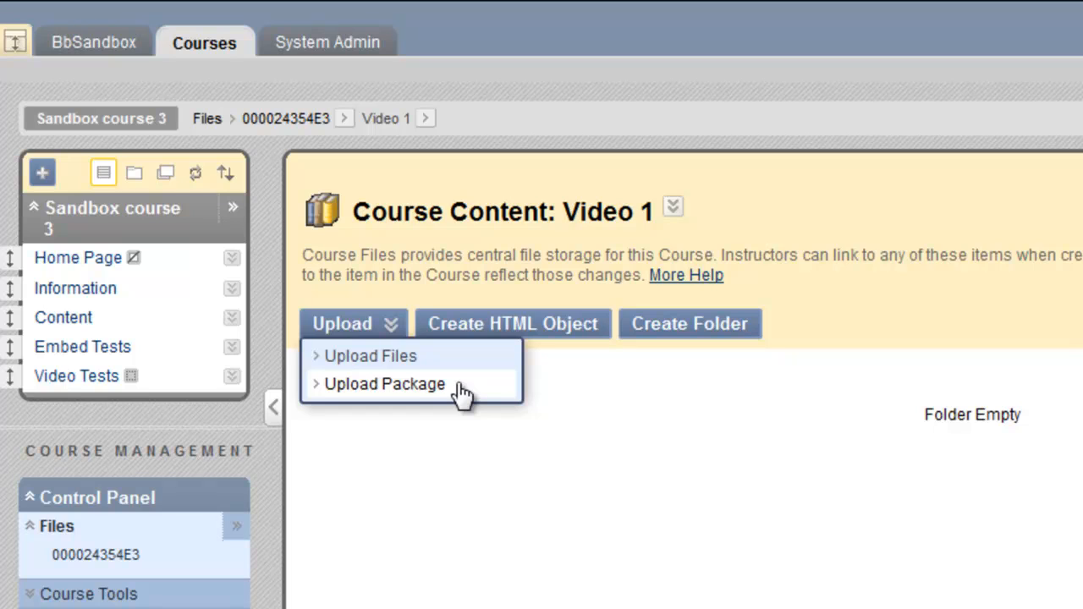
mouse_move(461, 392)
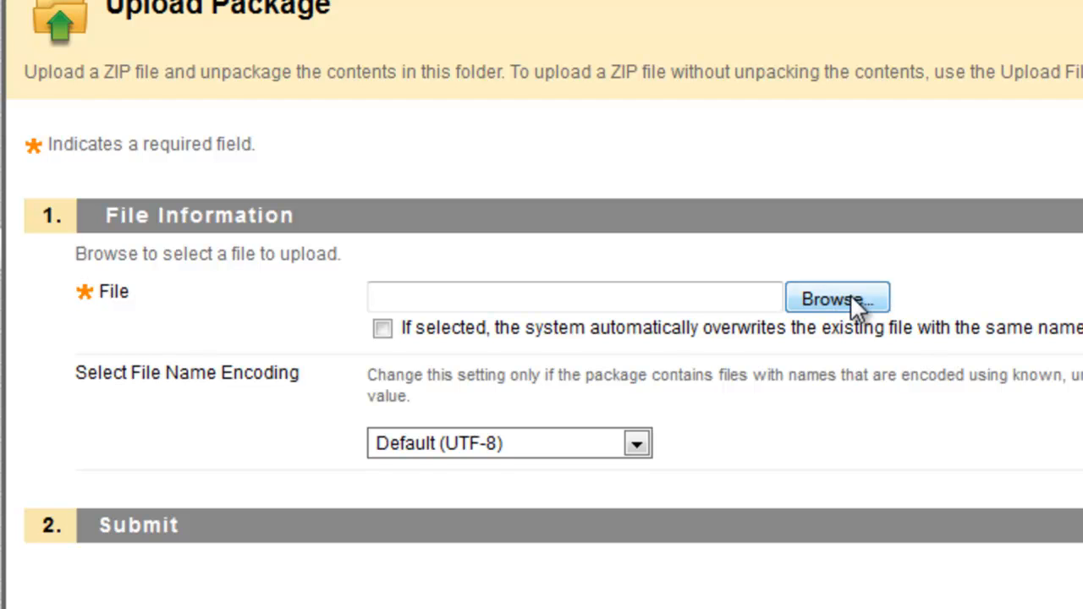
Choose OfficeTraining.zip from the computer and submit it as a package into Video 1
left_click(836, 299)
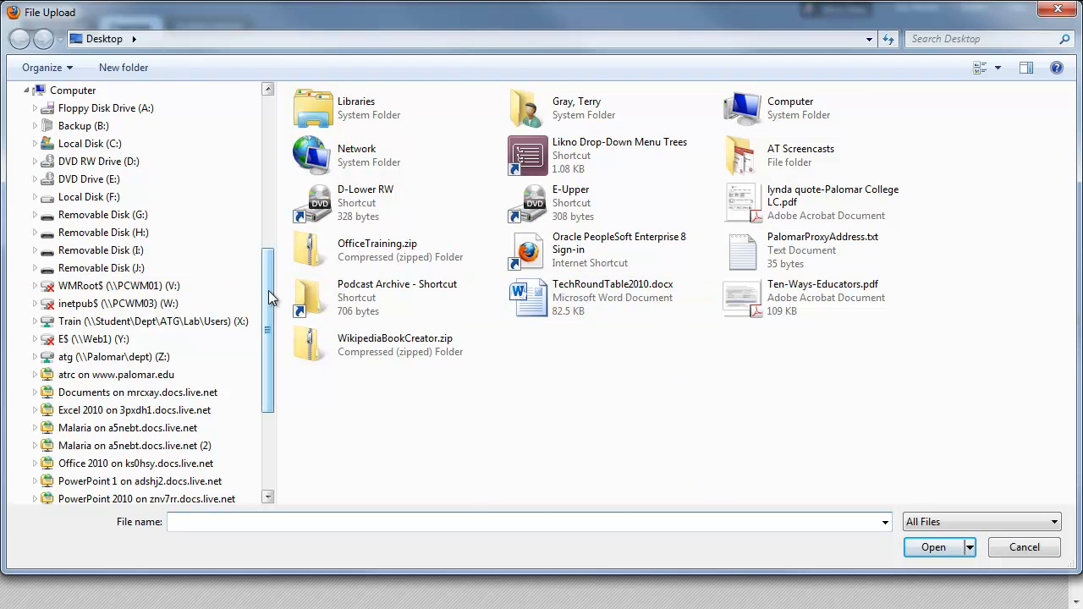
scroll("up", 3)
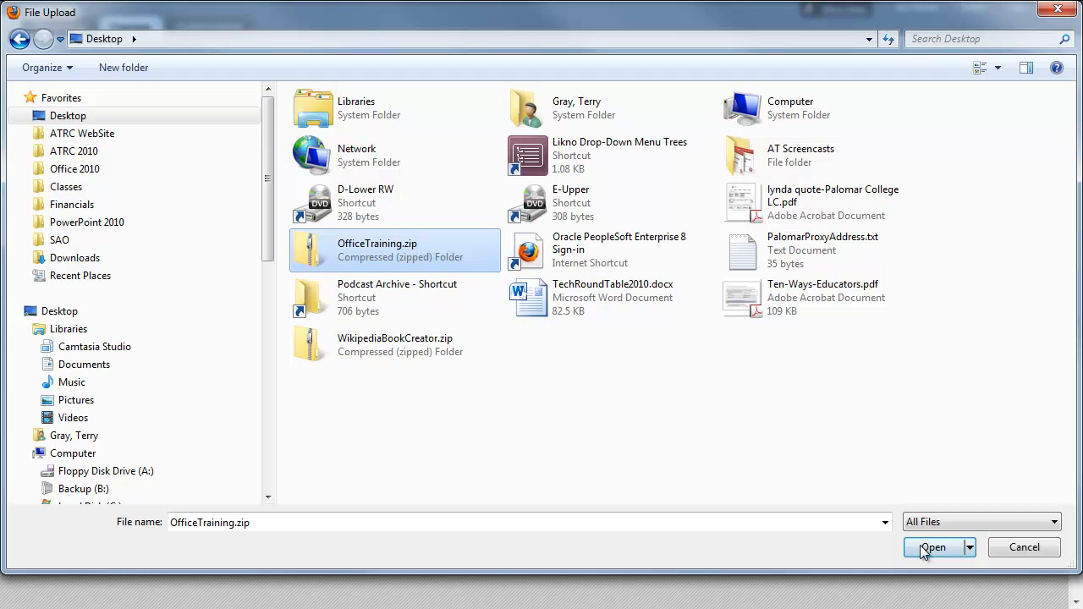
left_click(933, 548)
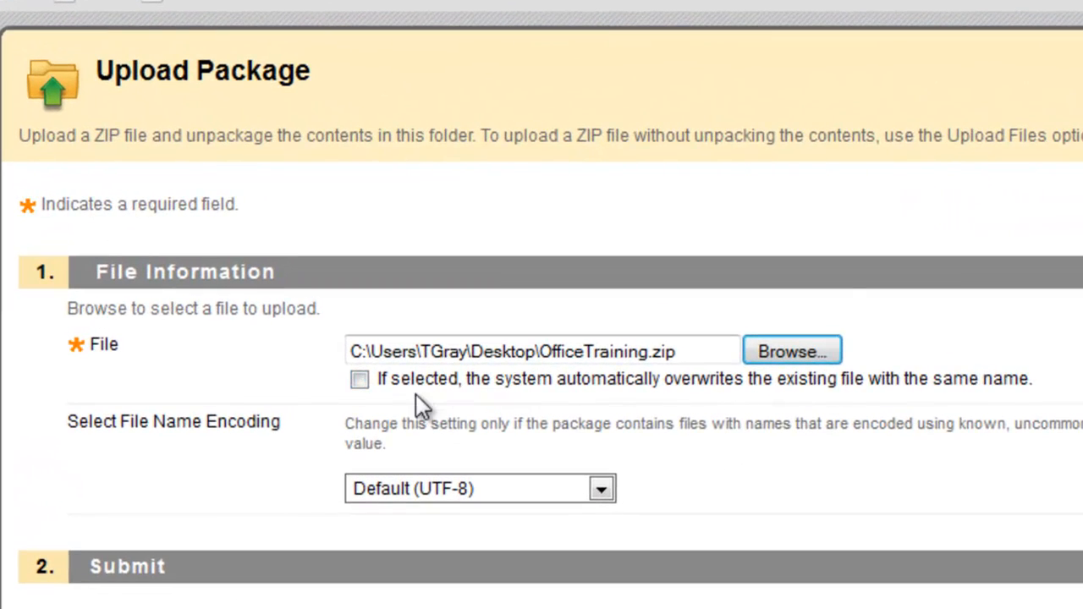
mouse_move(377, 411)
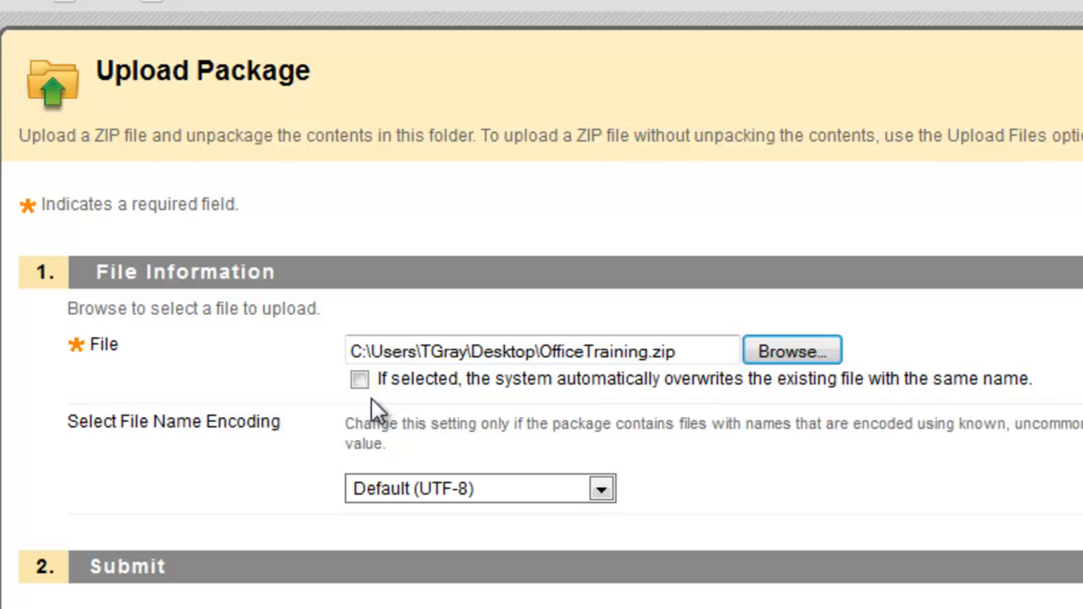
mouse_move(537, 571)
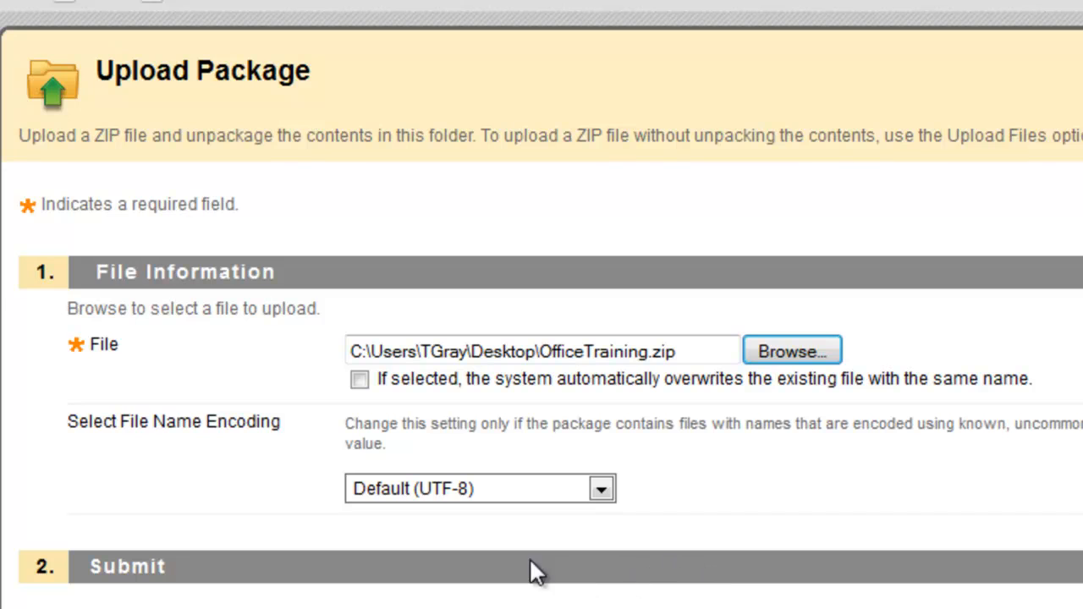
mouse_move(521, 539)
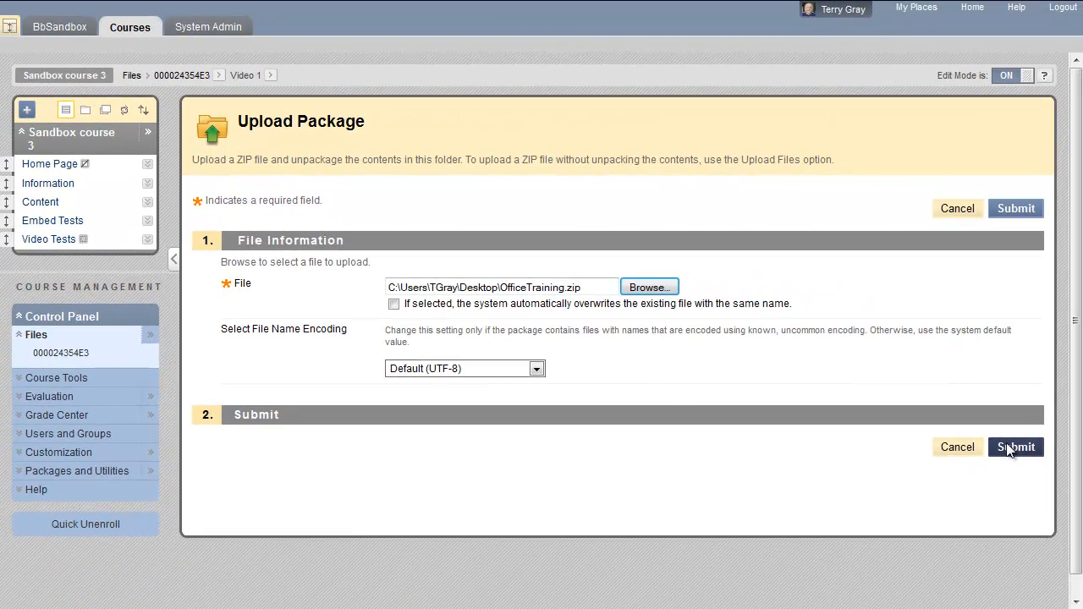
left_click(1016, 447)
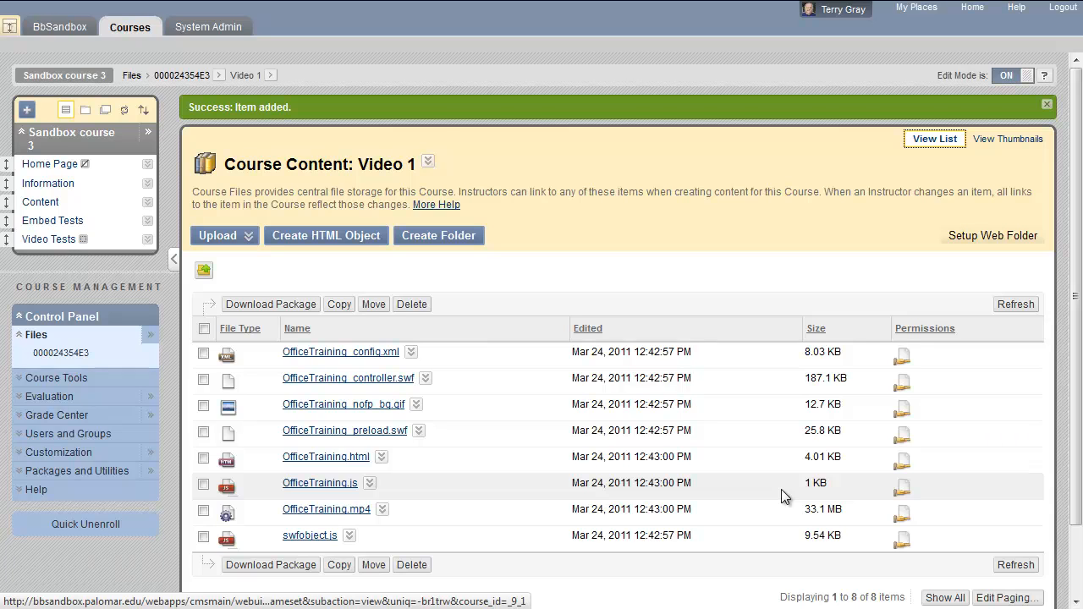
mouse_move(266, 259)
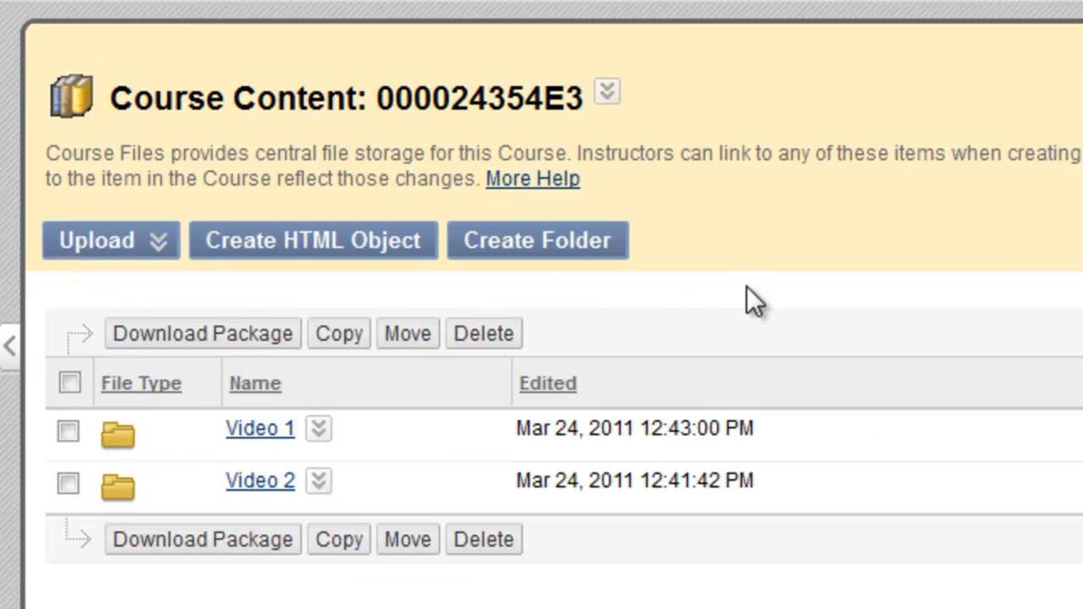
mouse_move(260, 480)
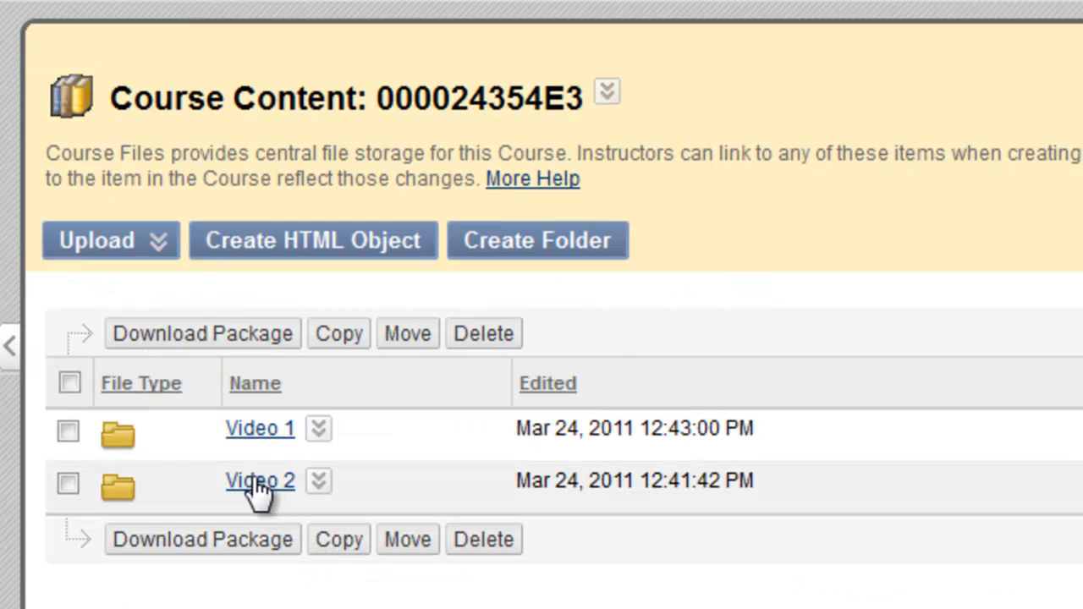
Open Video 2 and upload the WikipediaBookCreator.zip package from the desktop
left_click(260, 480)
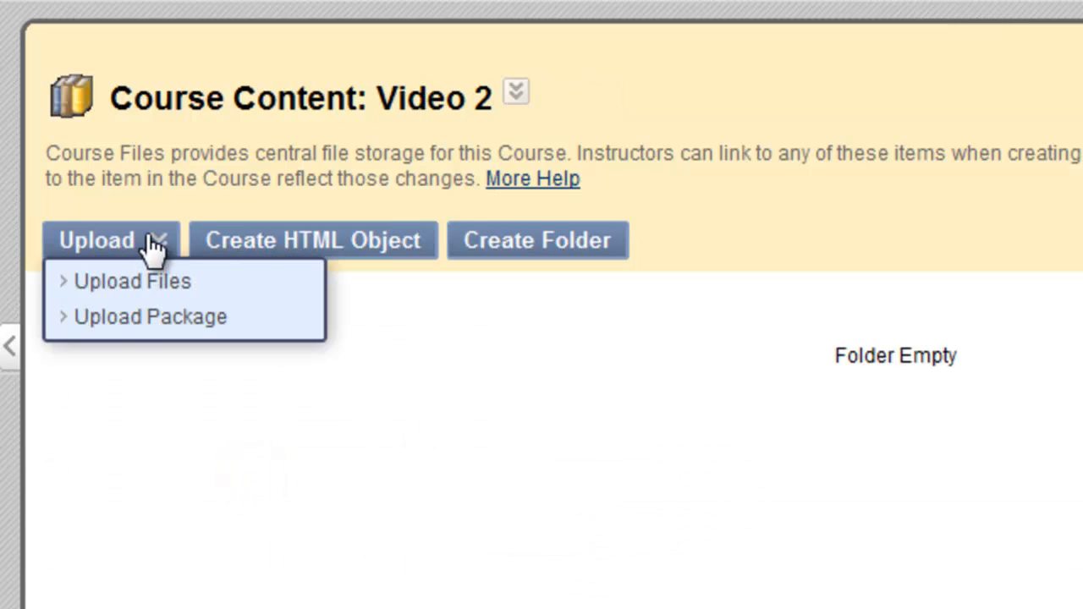
left_click(150, 317)
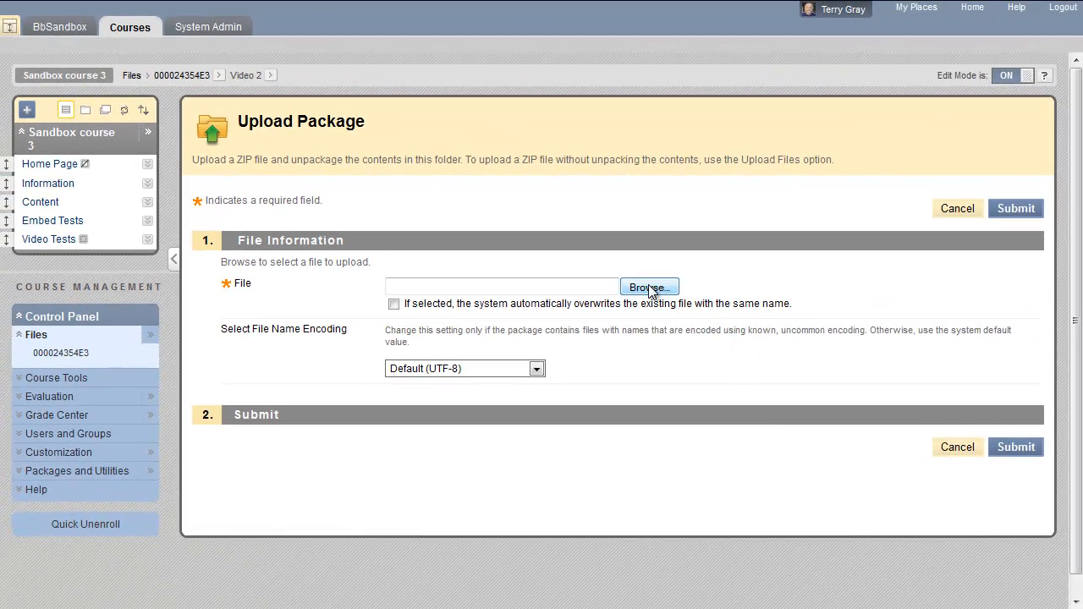
left_click(649, 287)
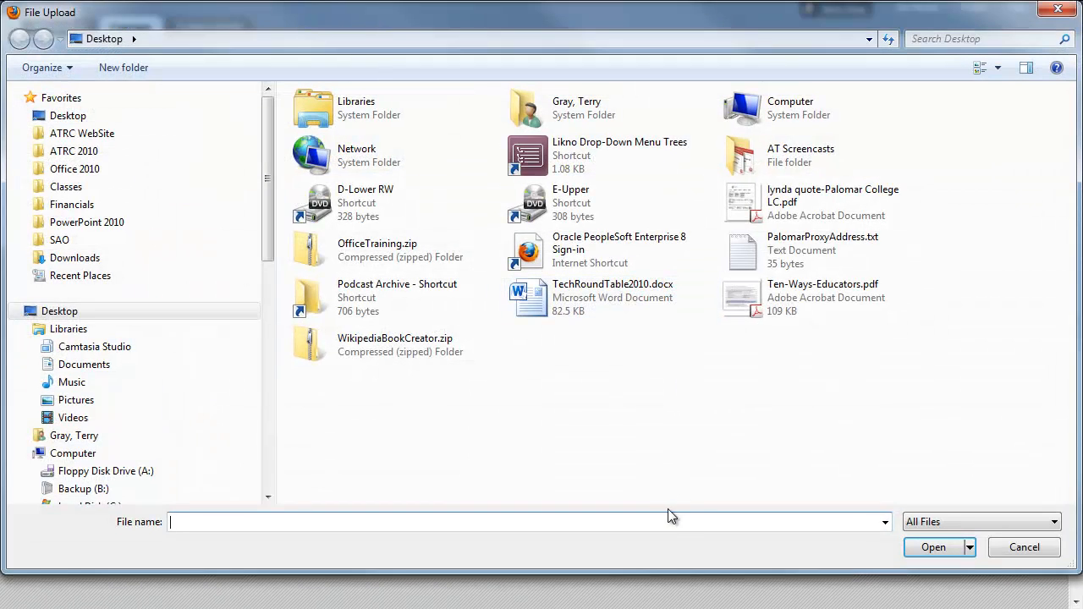
mouse_move(406, 351)
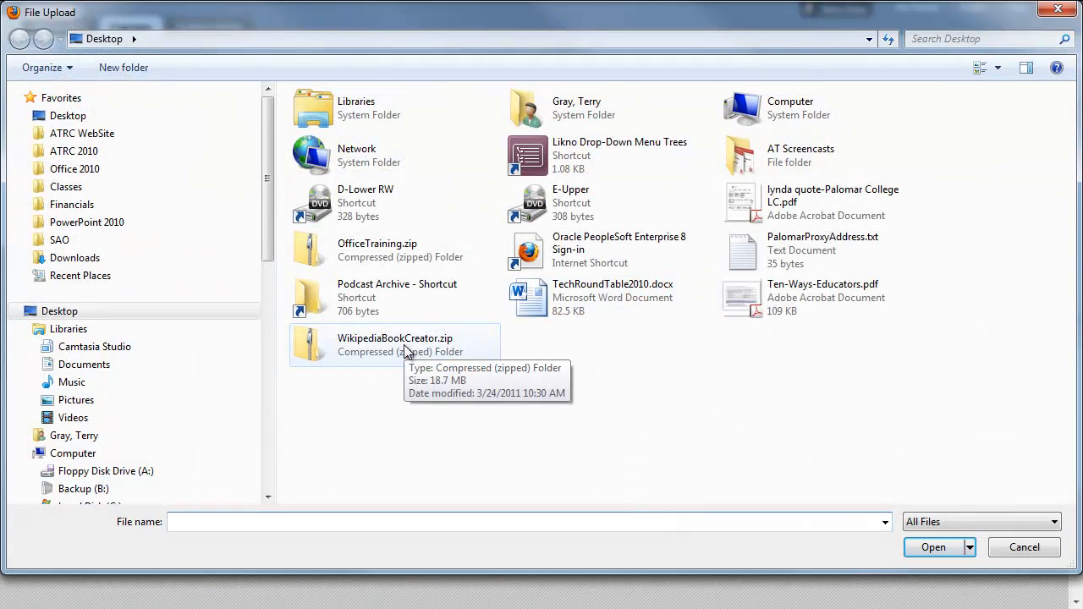
left_click(395, 345)
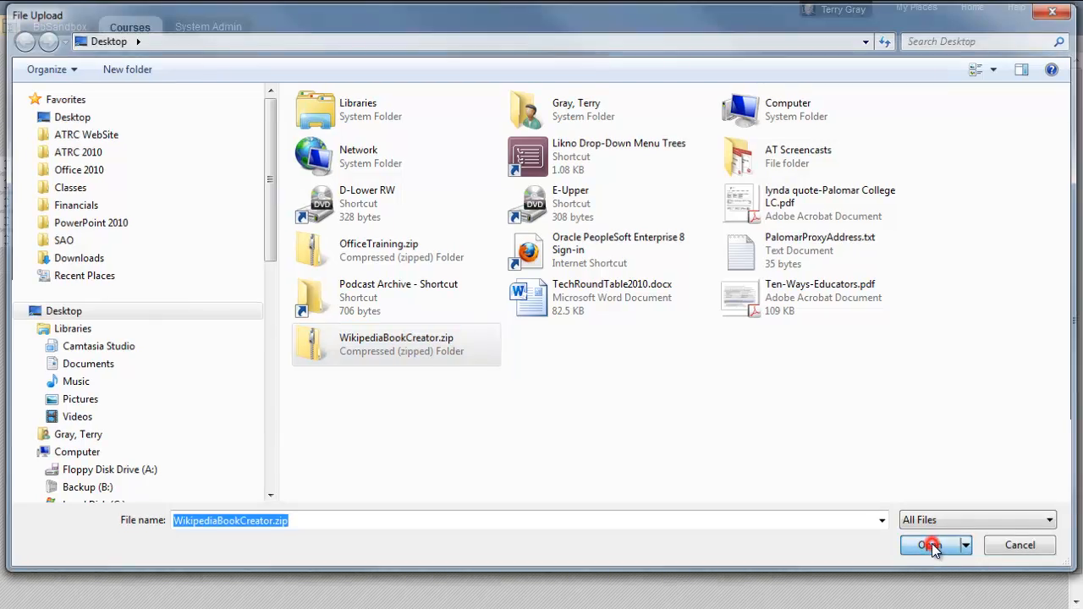
left_click(929, 545)
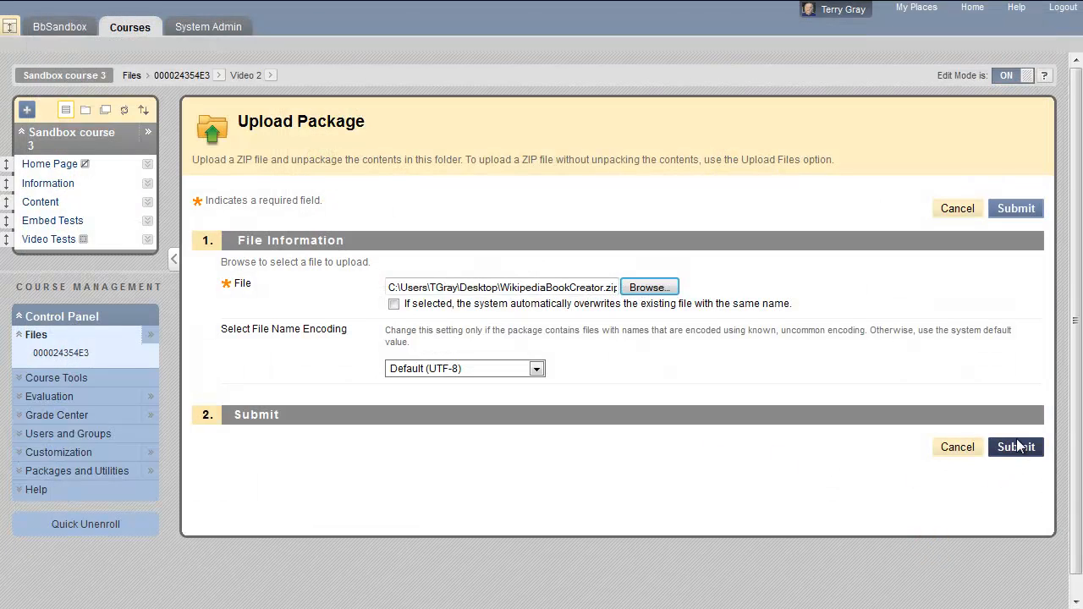
left_click(1016, 447)
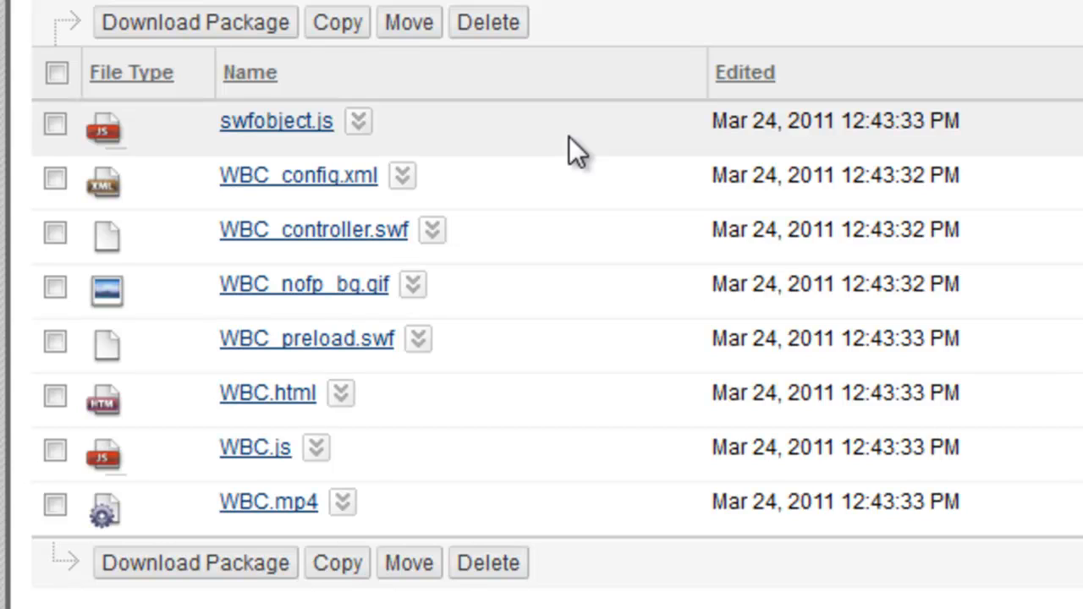
mouse_move(425, 517)
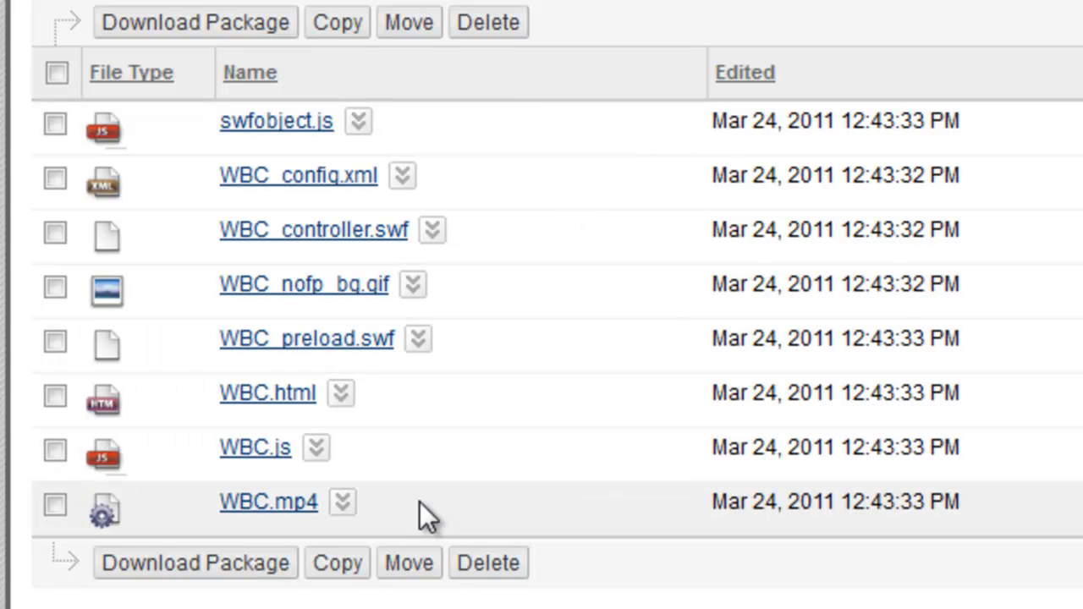
mouse_move(415, 516)
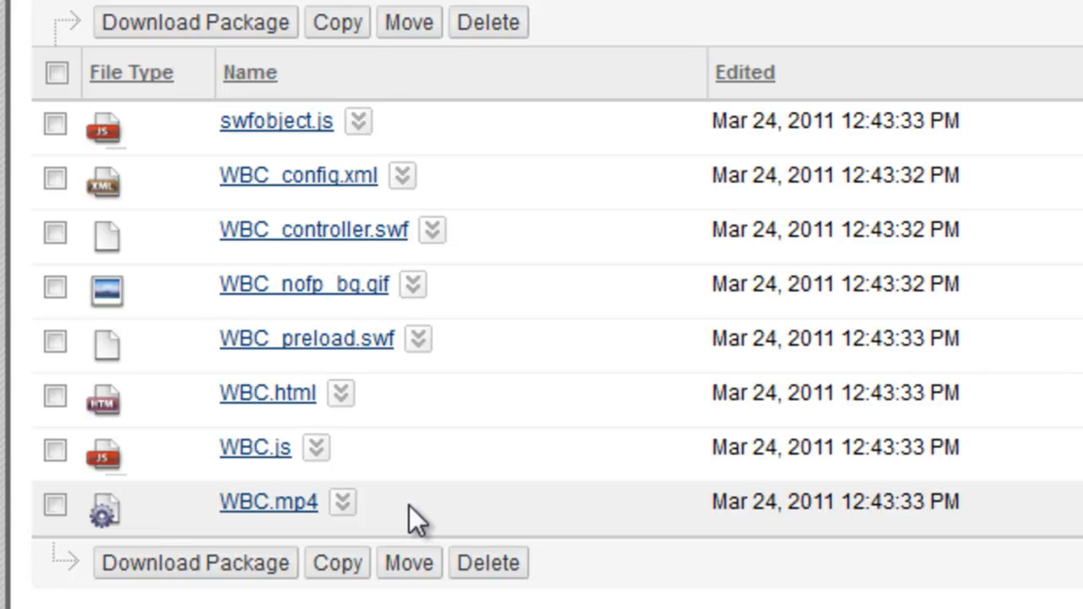
Review the unpacked WBC files, then go to the Video Tests content area
scroll("up", 3)
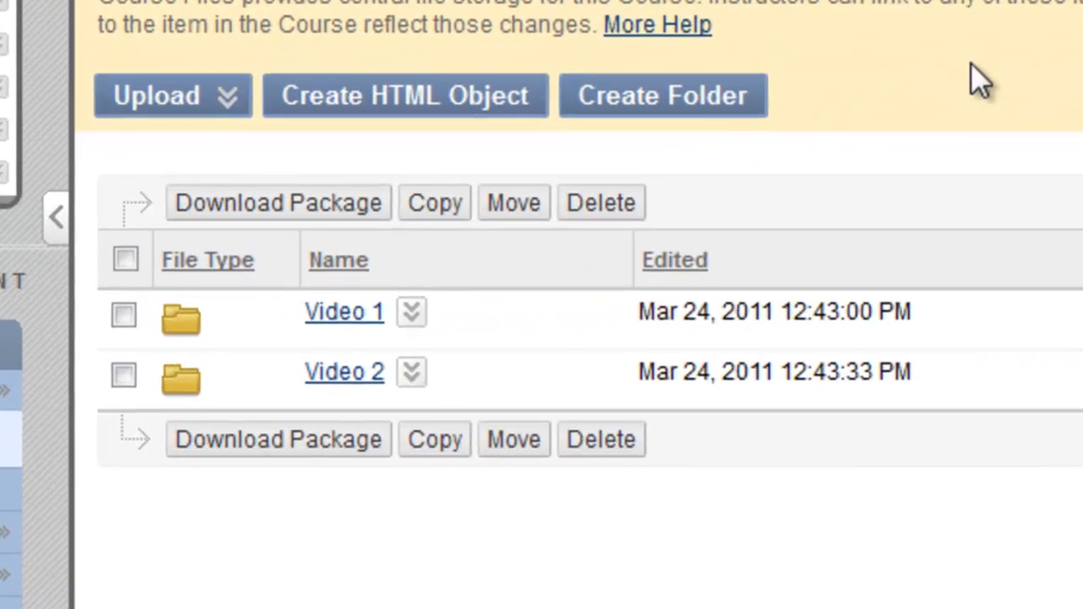
scroll("up", 3)
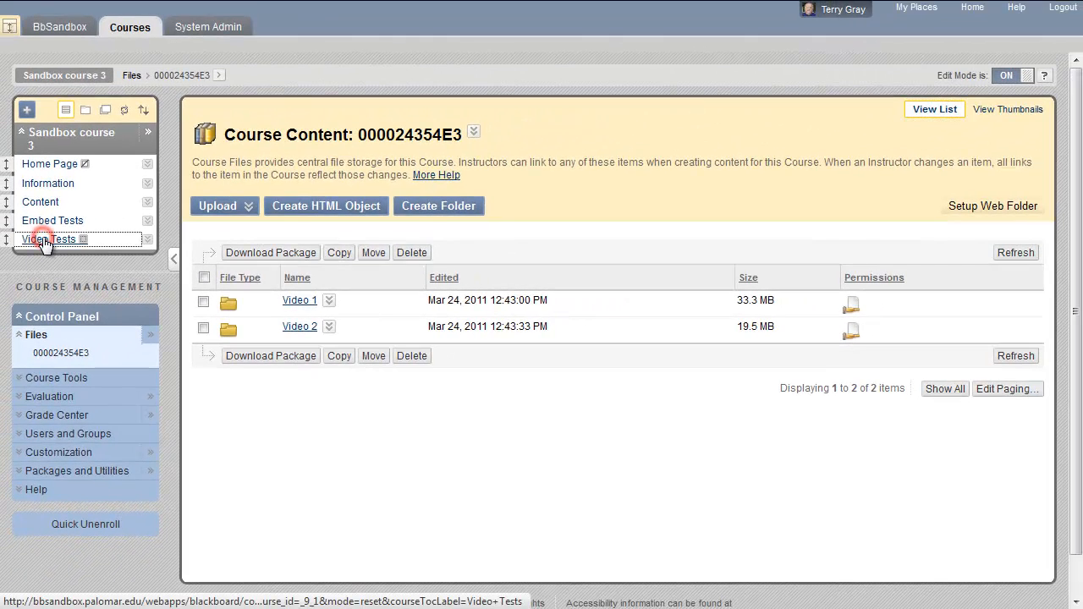
left_click(53, 239)
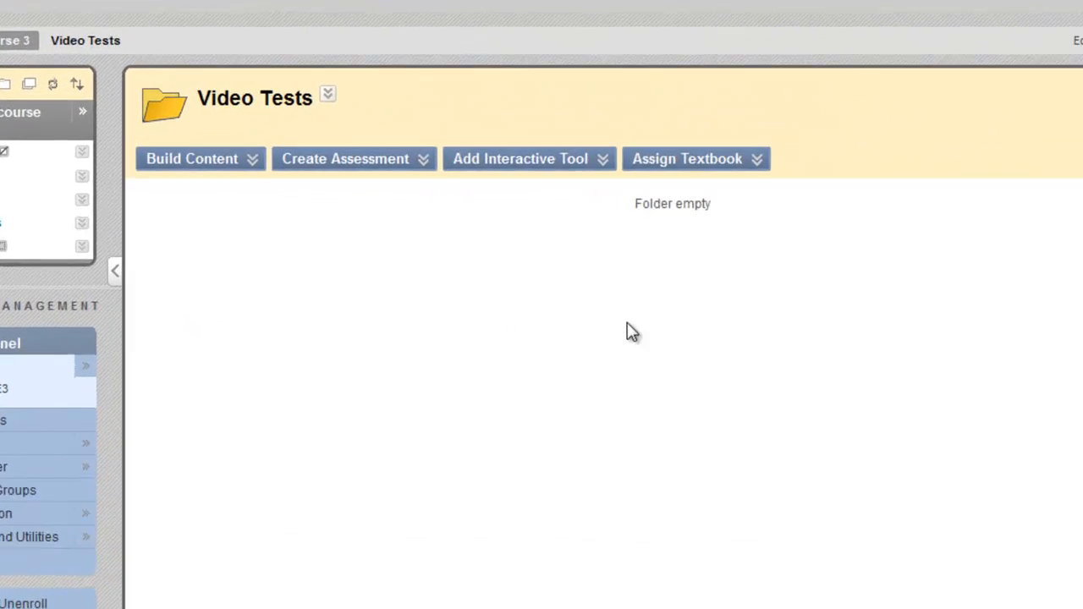
Choose File under Build Content in the Video Tests area
left_click(191, 158)
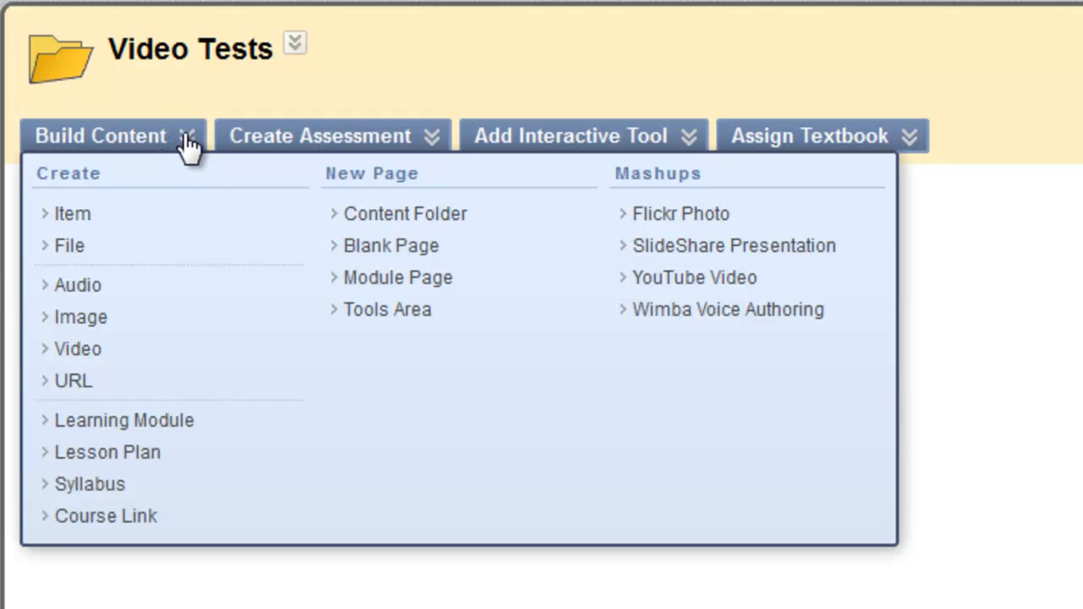
mouse_move(127, 254)
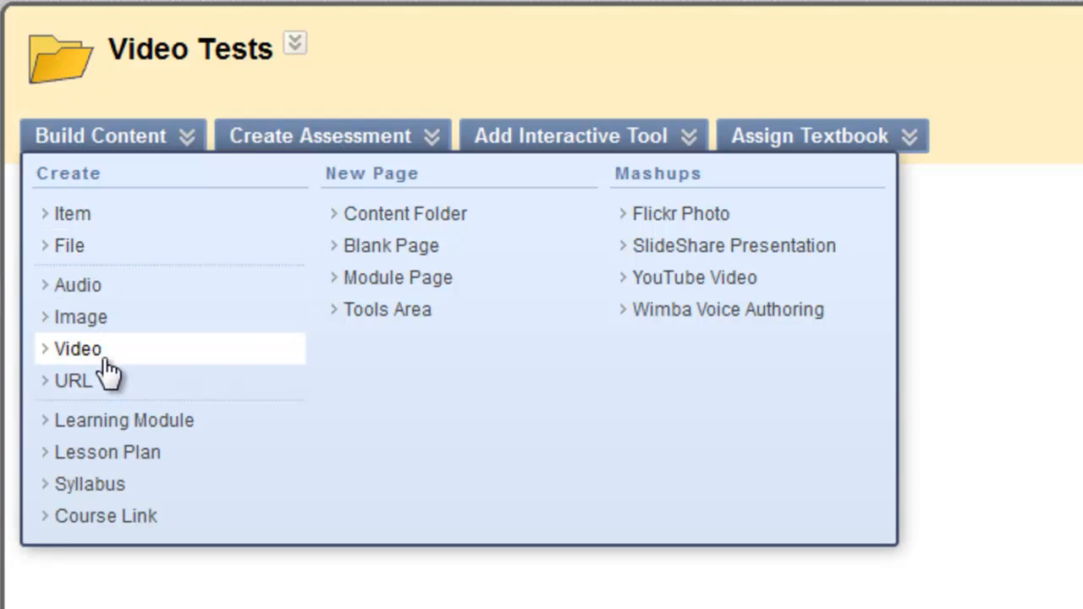
mouse_move(71, 246)
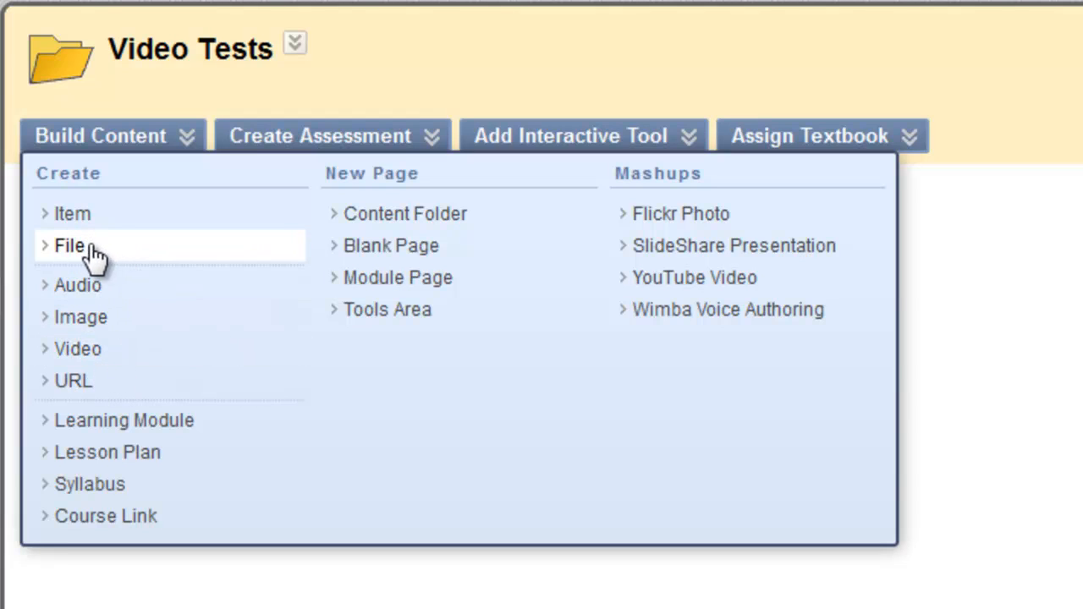
left_click(69, 245)
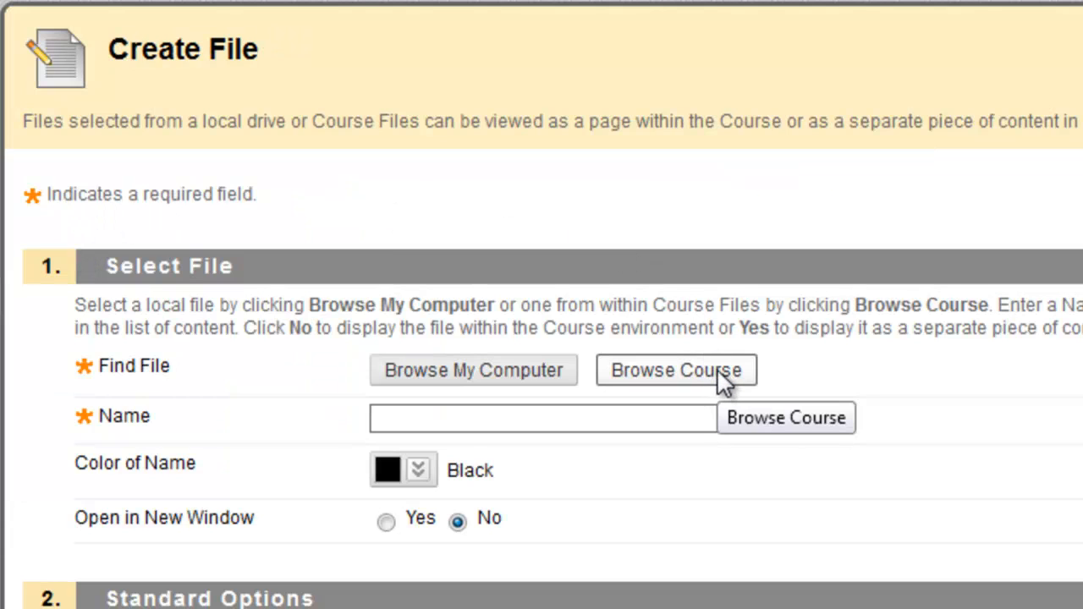
Browse the course files and select OfficeTraining.html from the Video 1 folder
left_click(677, 369)
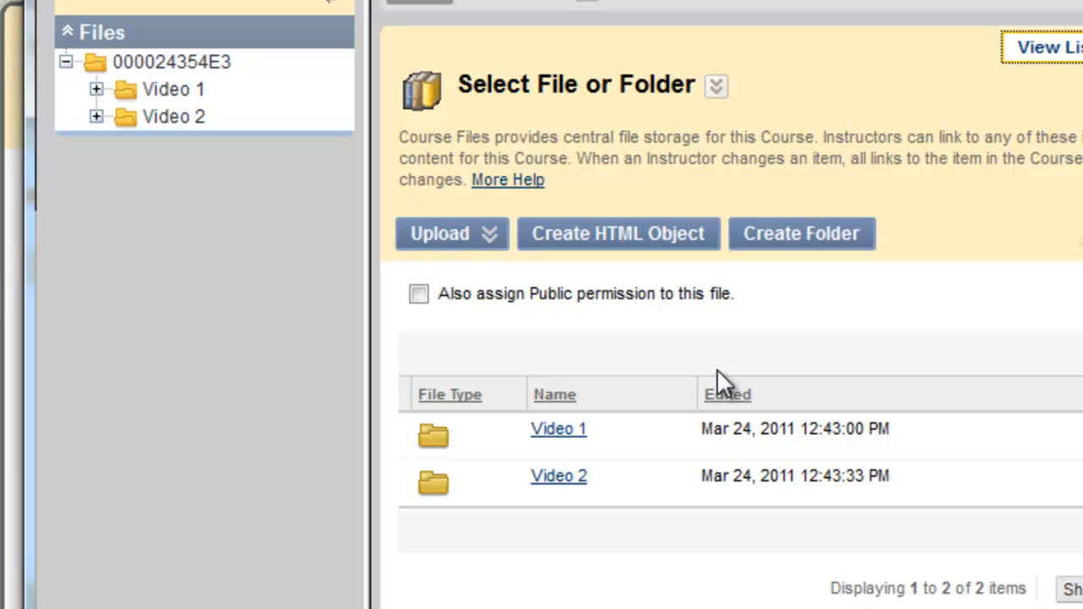
left_click(559, 429)
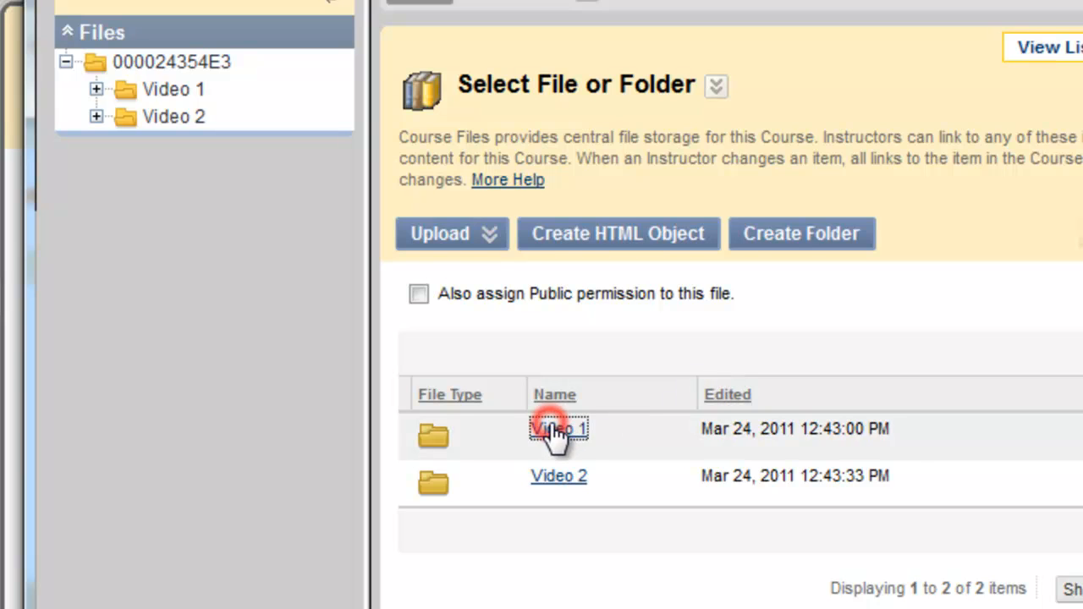
left_click(558, 428)
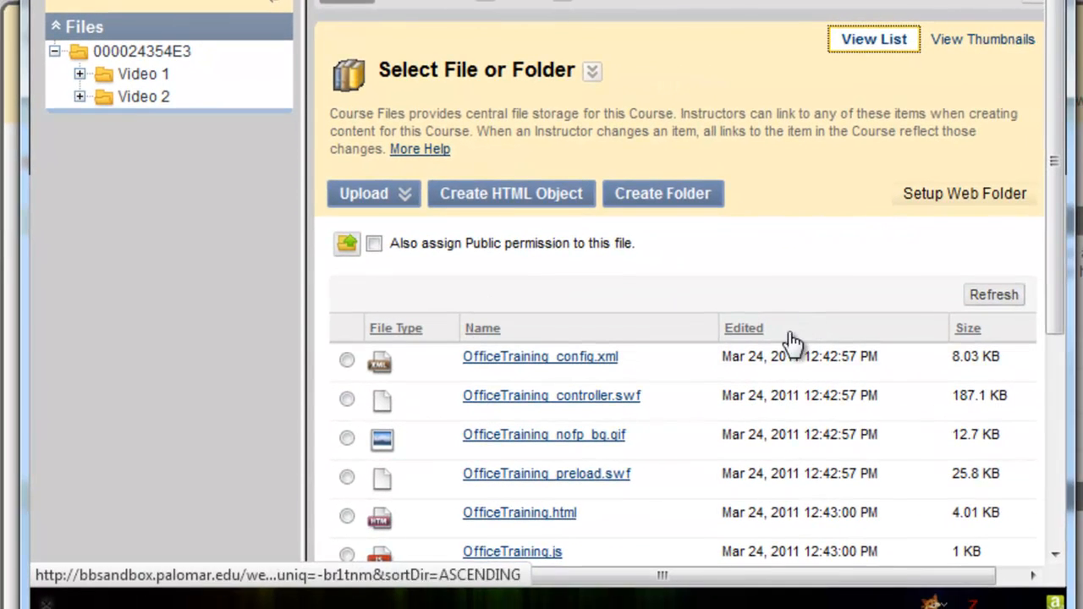
scroll("down", 3)
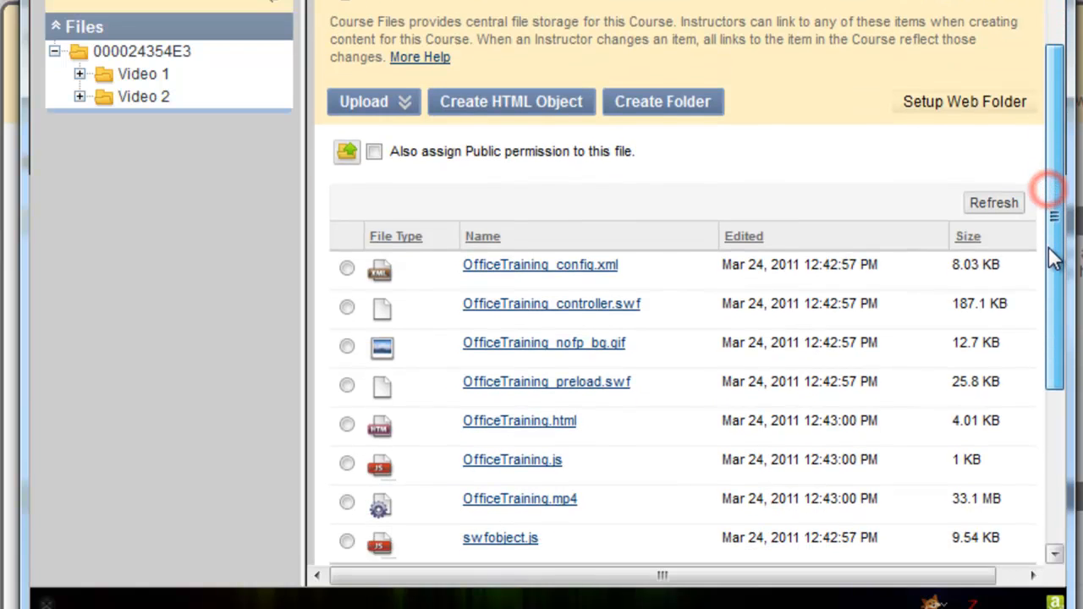
scroll("down", 3)
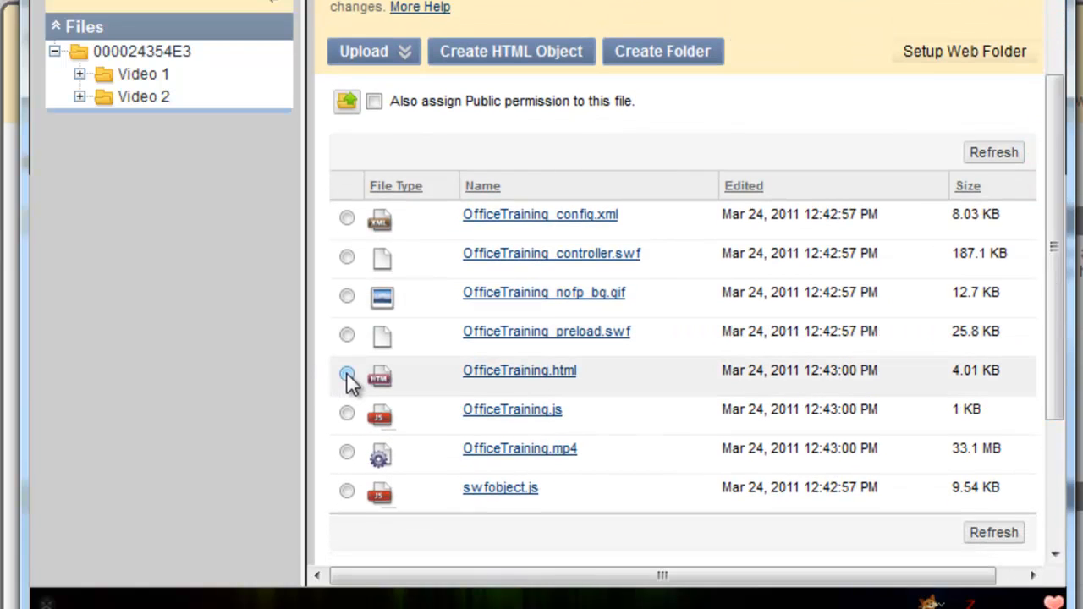
left_click(347, 370)
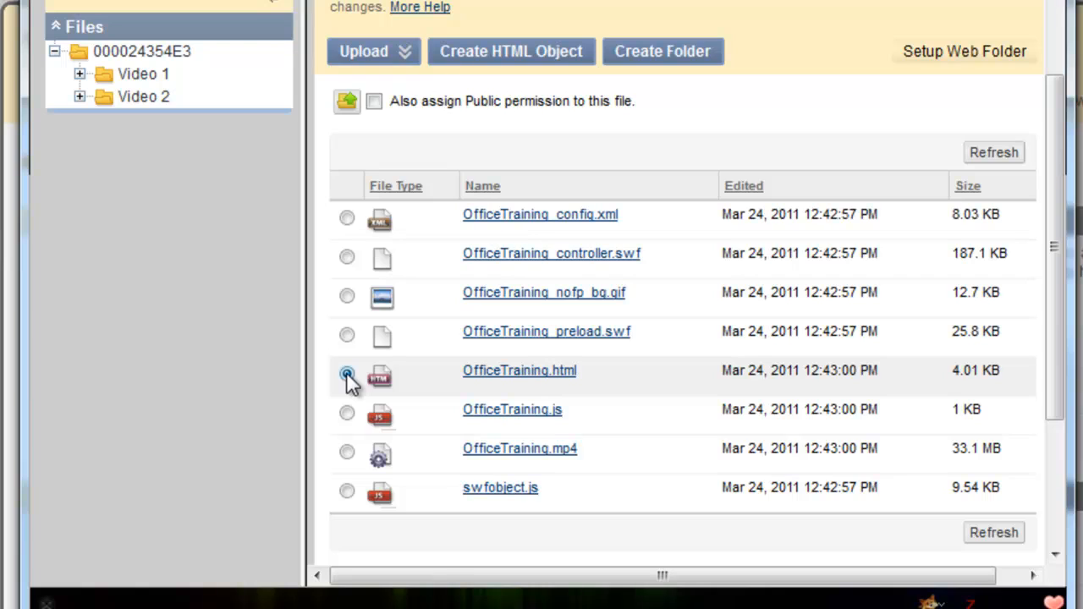
left_click(347, 374)
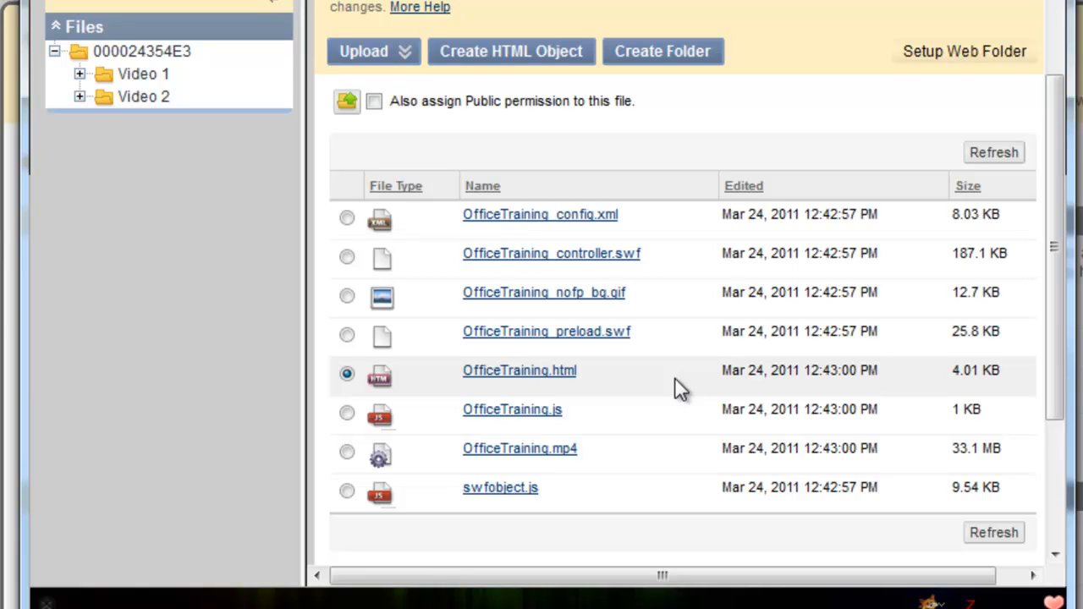
mouse_move(669, 394)
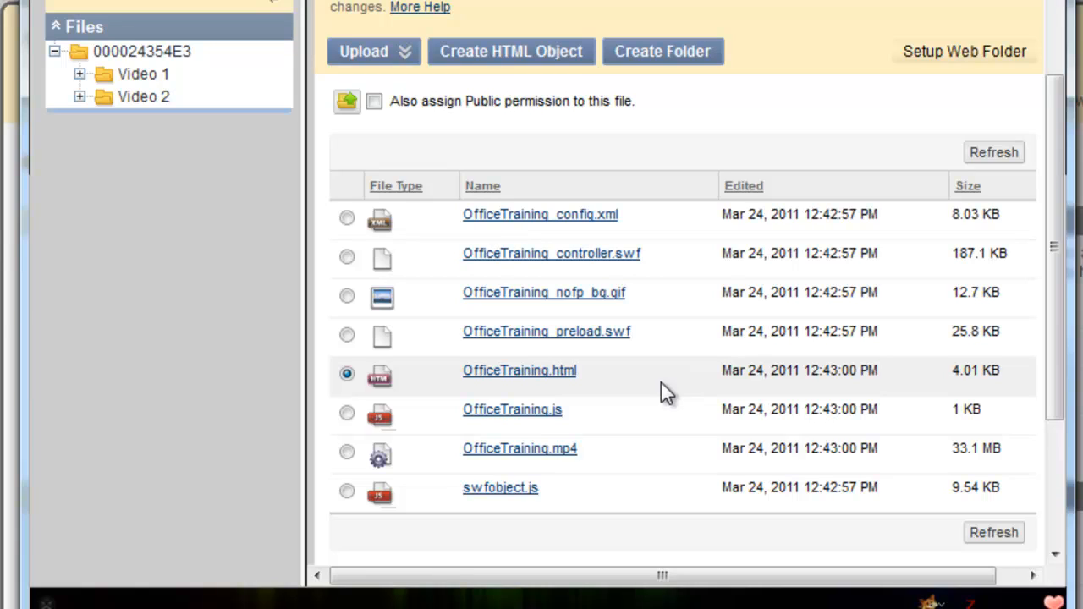
mouse_move(609, 380)
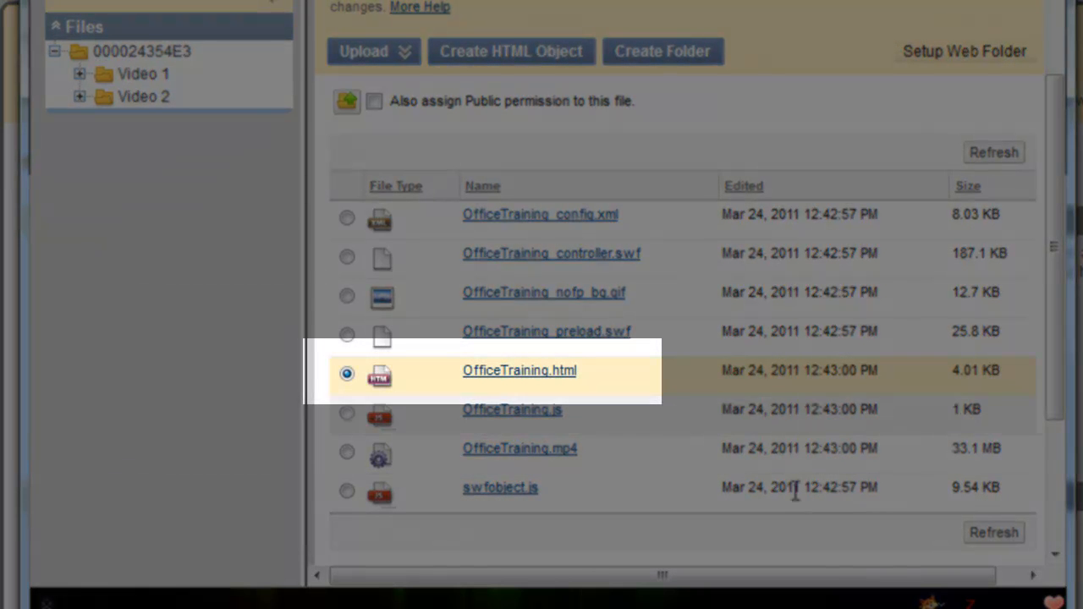
scroll("down", 3)
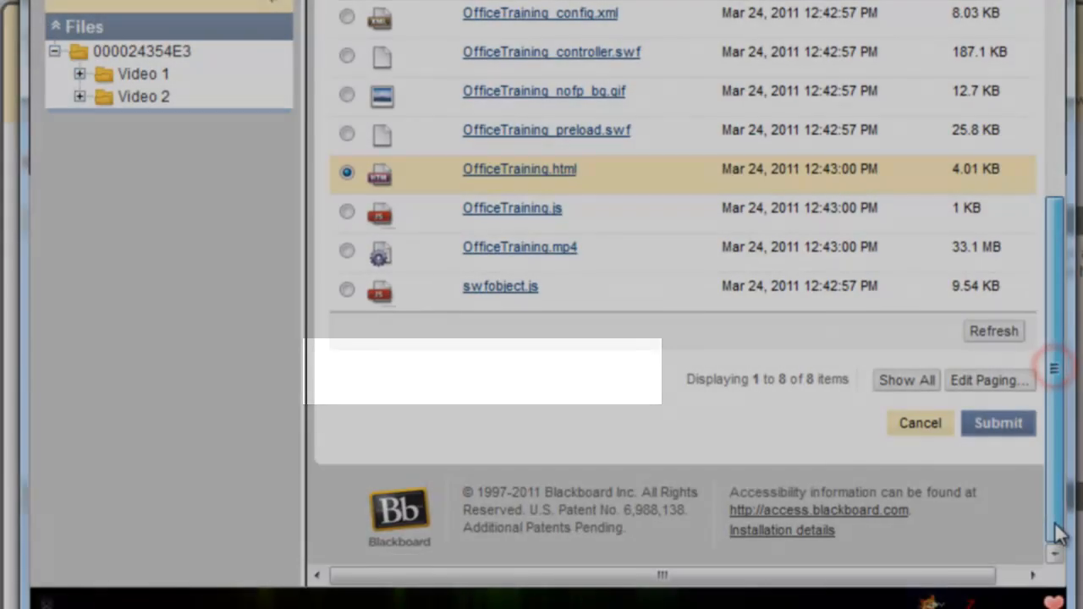
left_click(998, 423)
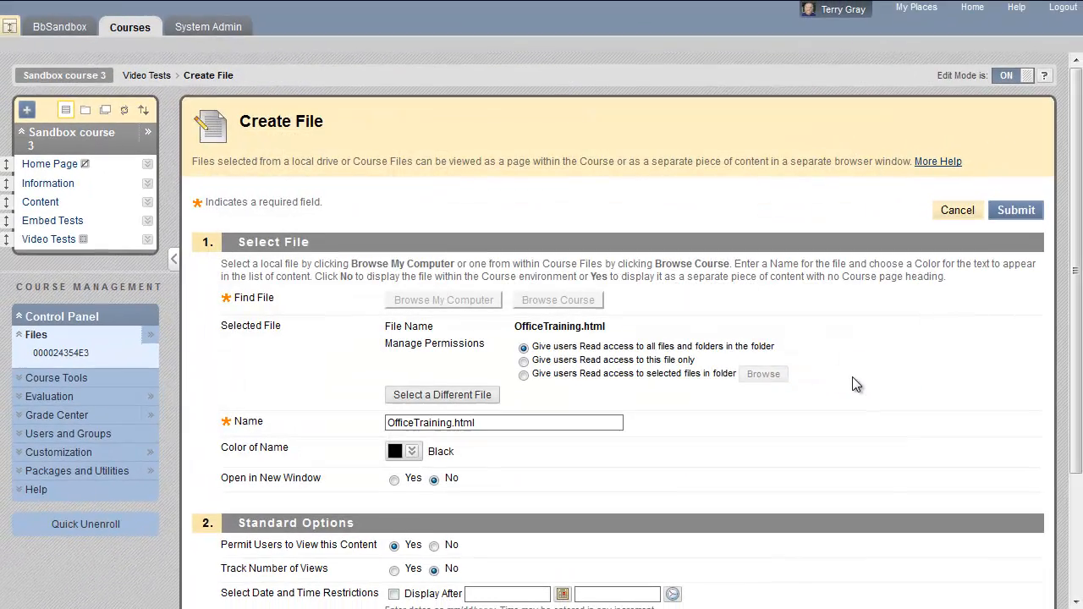
Rename the file item to 'Office 2010 Training' and submit it
scroll("down", 3)
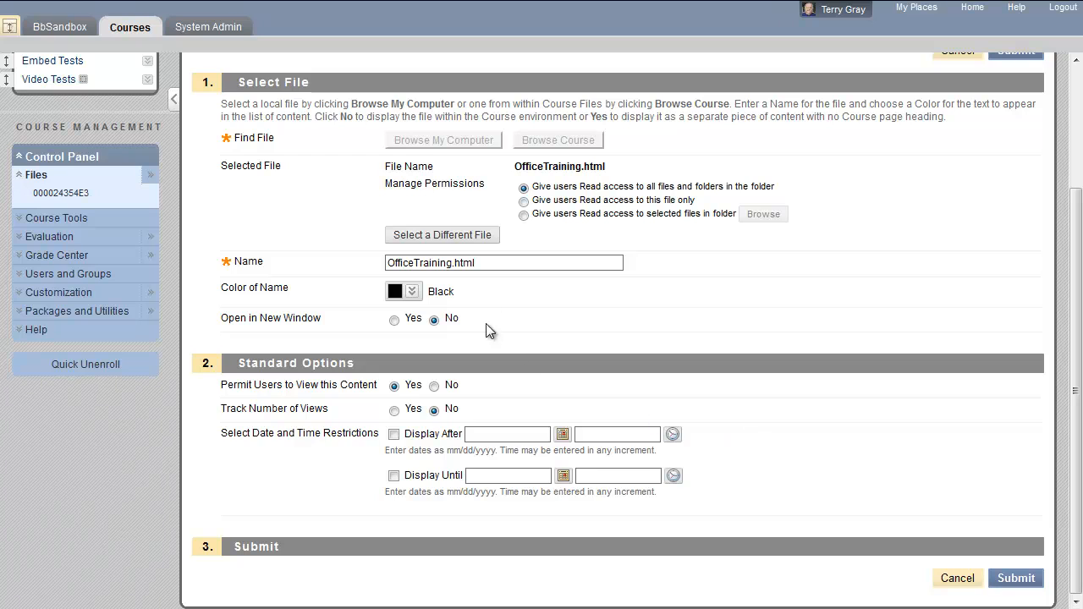
triple_click(504, 262)
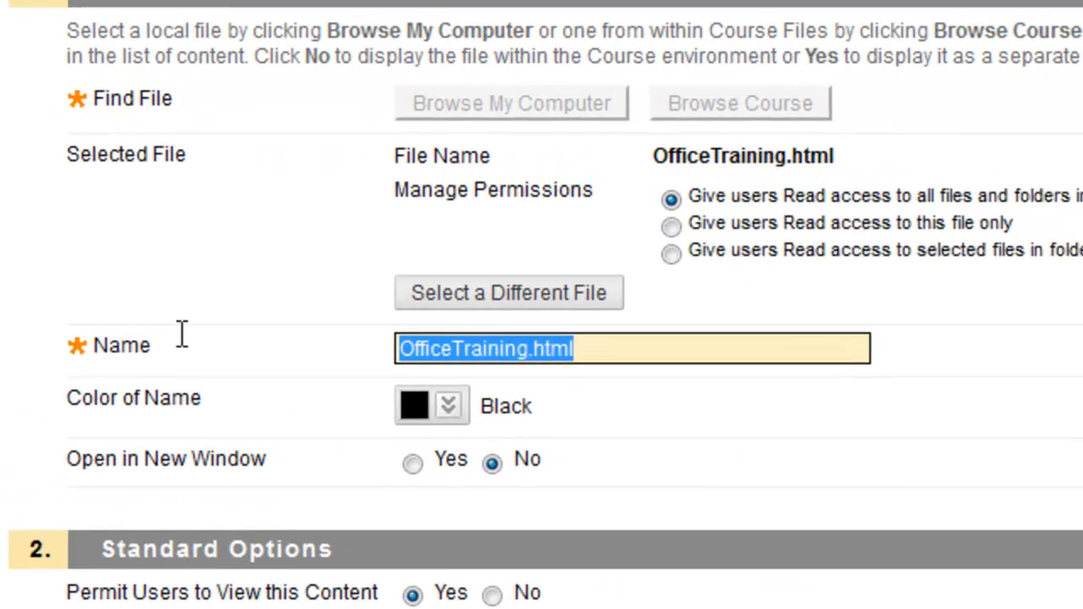
type("Office 2010 Training")
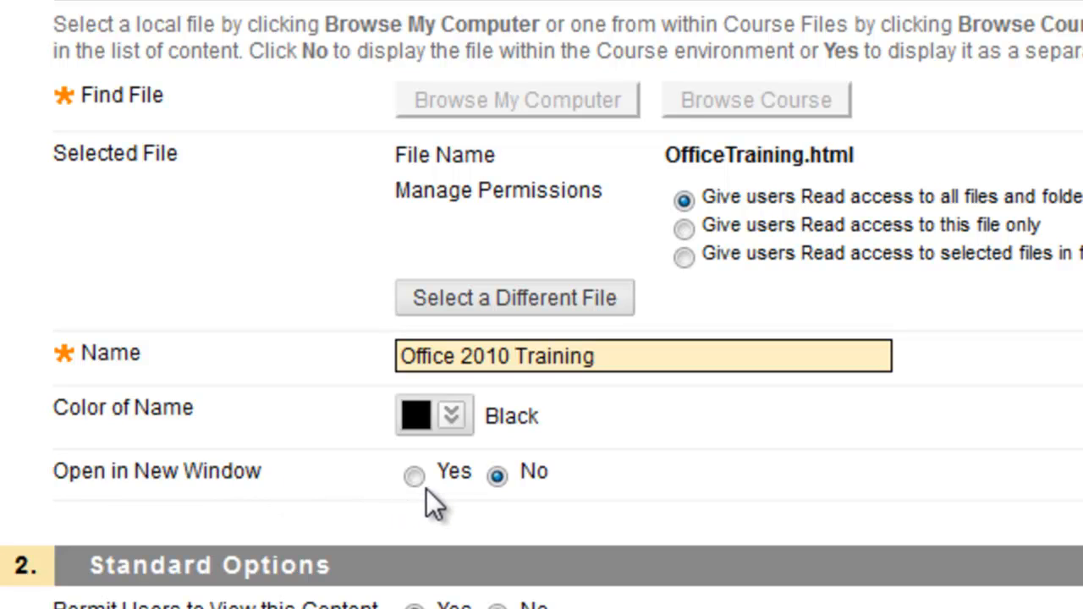
left_click(517, 356)
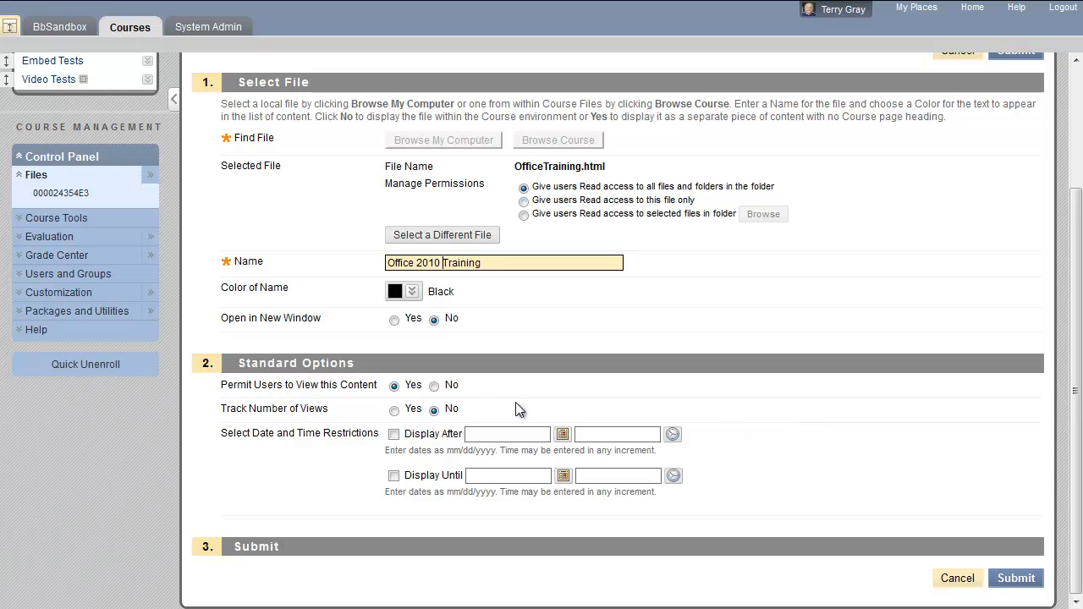
left_click(1016, 578)
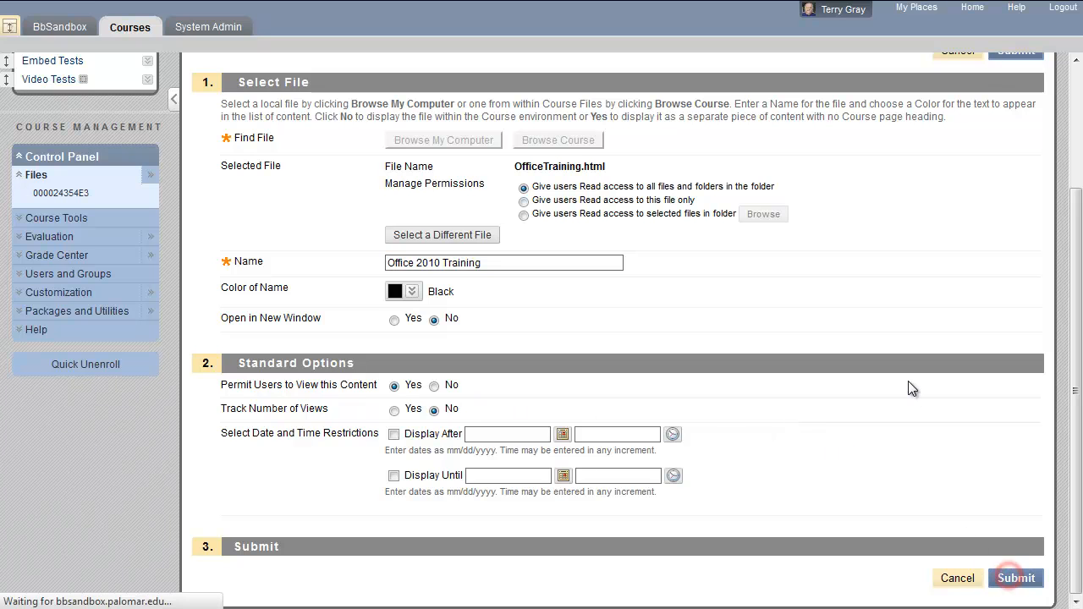
left_click(1016, 578)
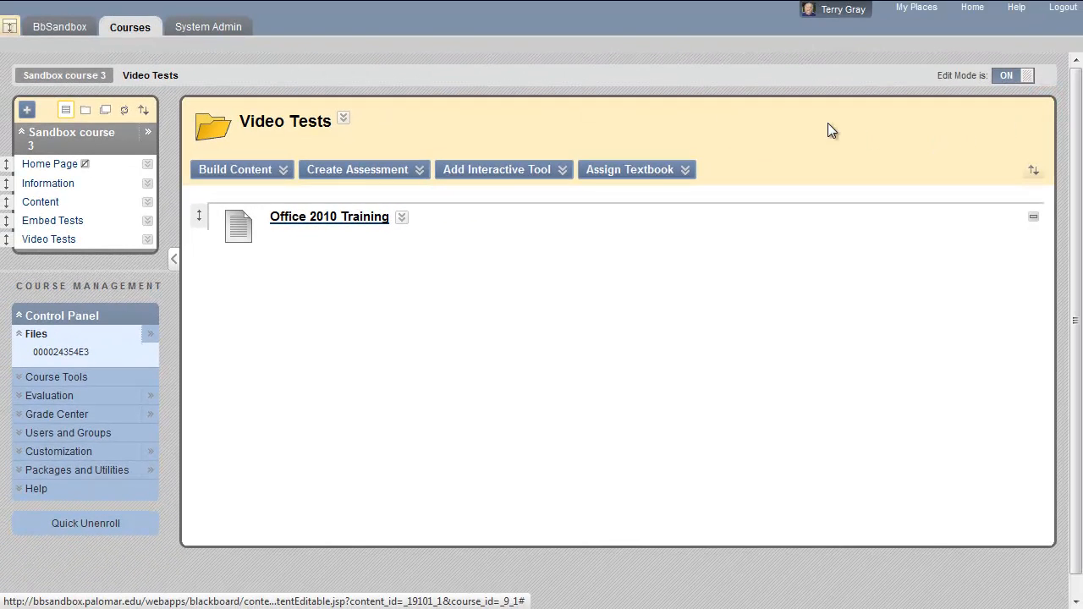
Start another file item and pick WBC.html from the Video 2 course folder
left_click(241, 169)
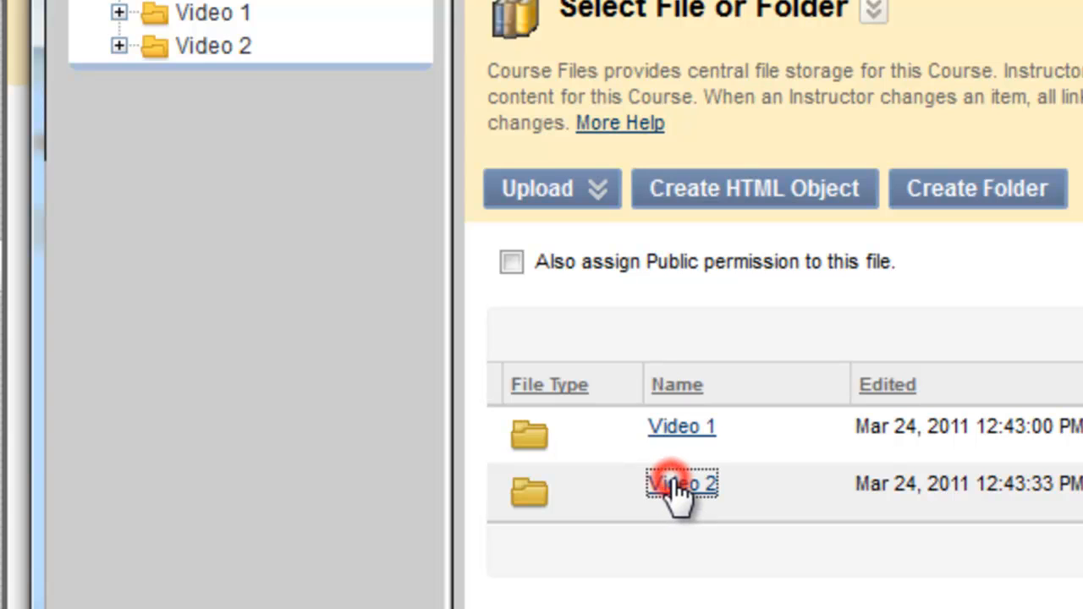
left_click(681, 483)
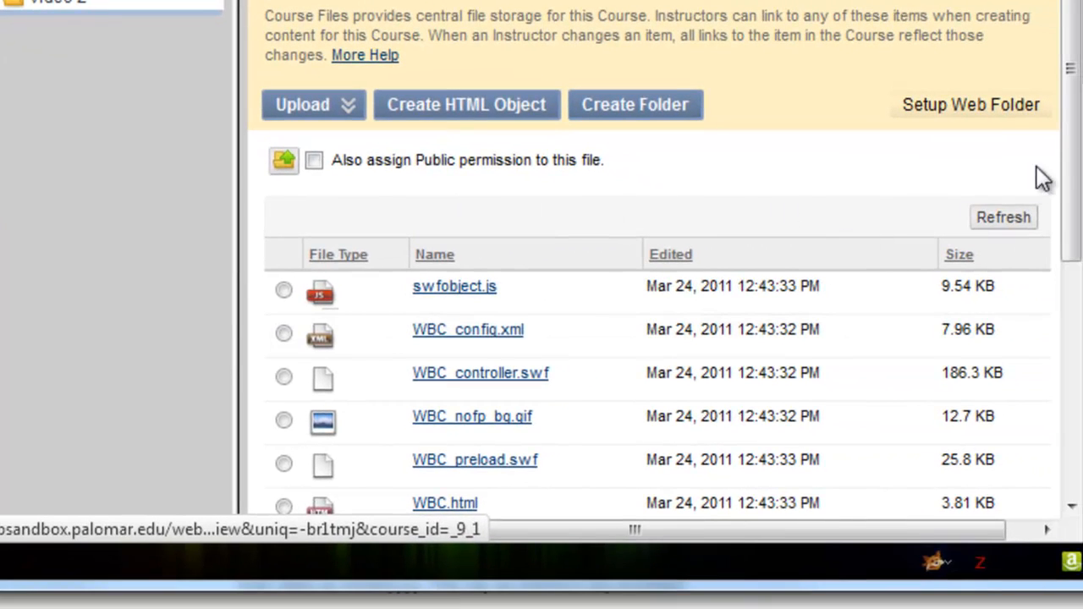
scroll("down", 3)
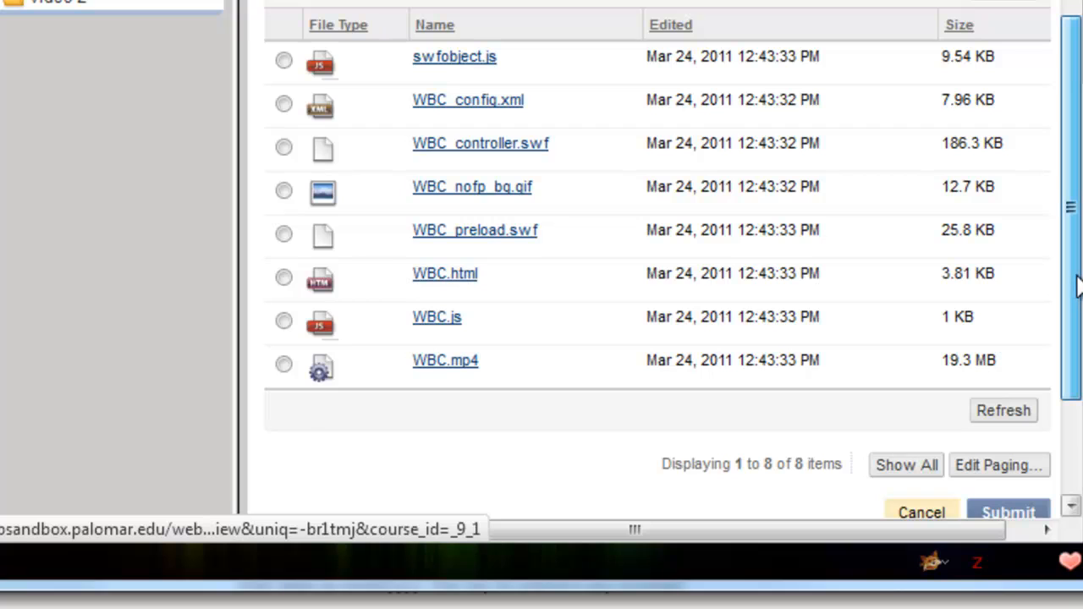
mouse_move(583, 210)
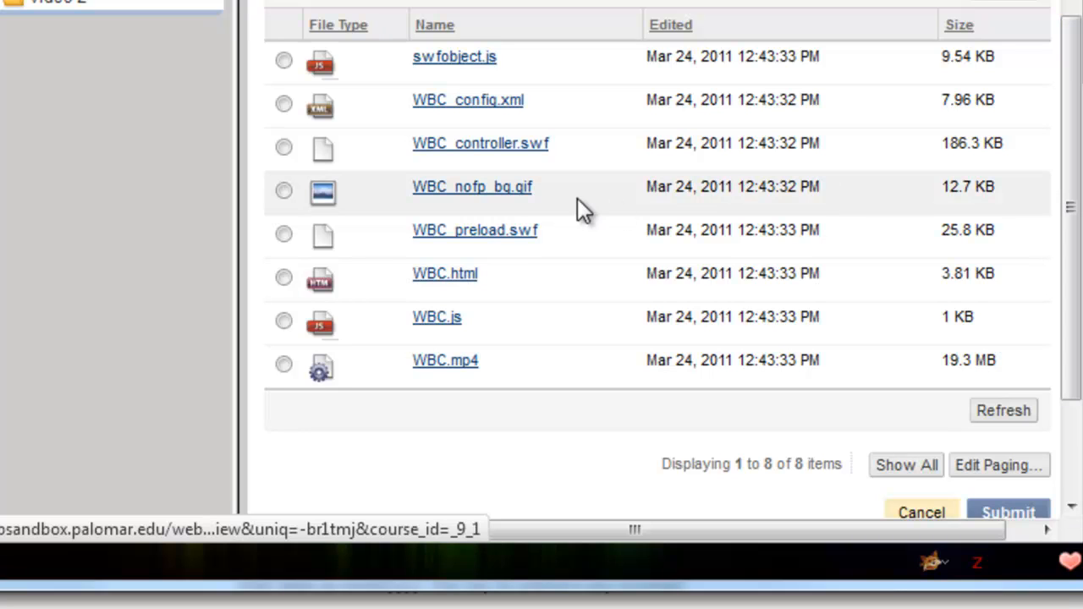
mouse_move(496, 288)
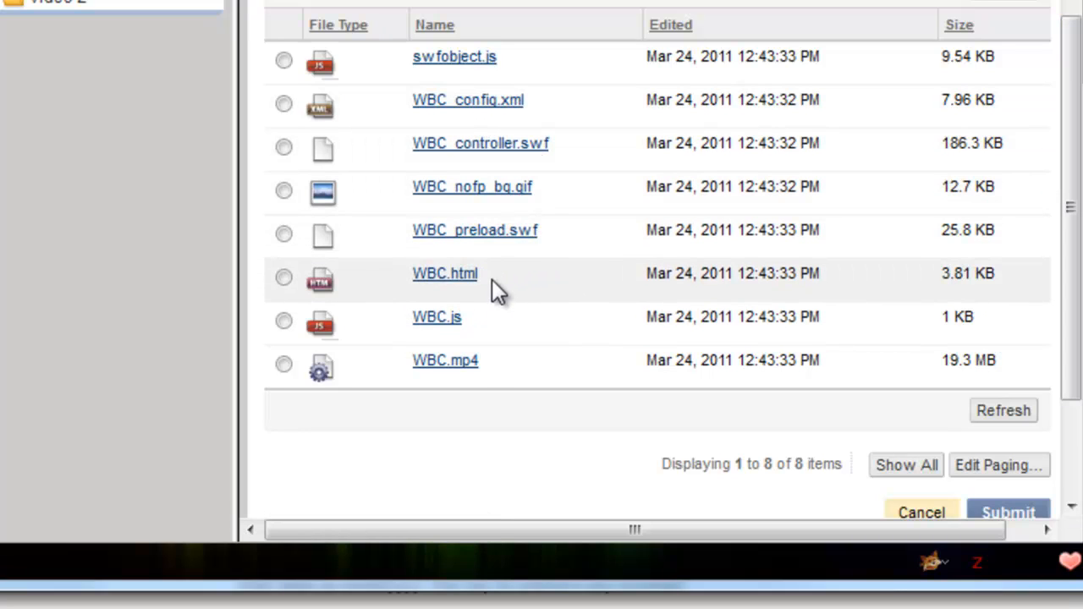
left_click(283, 276)
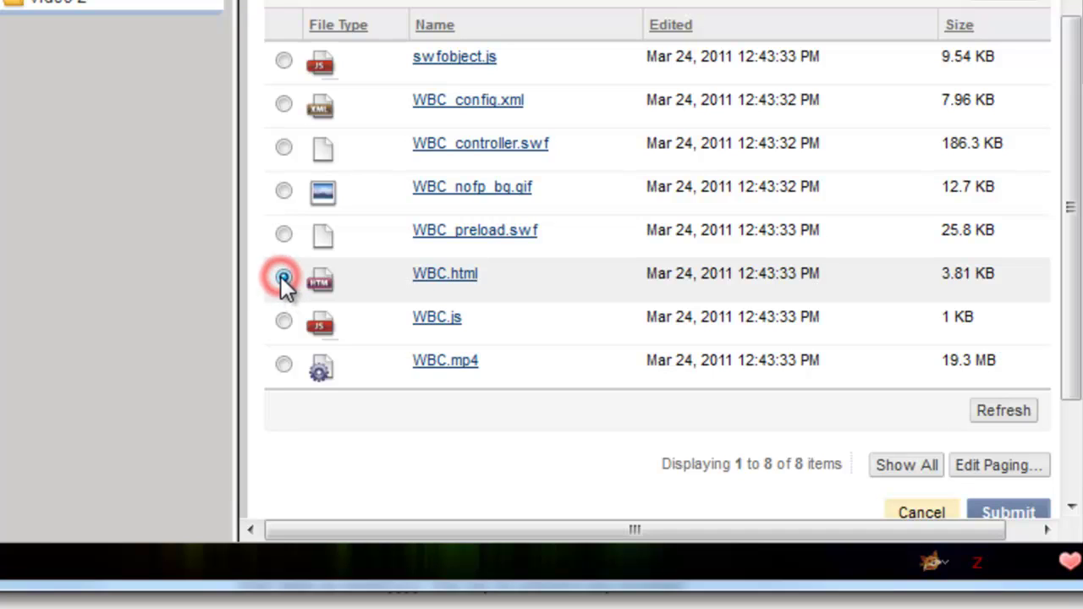
left_click(283, 279)
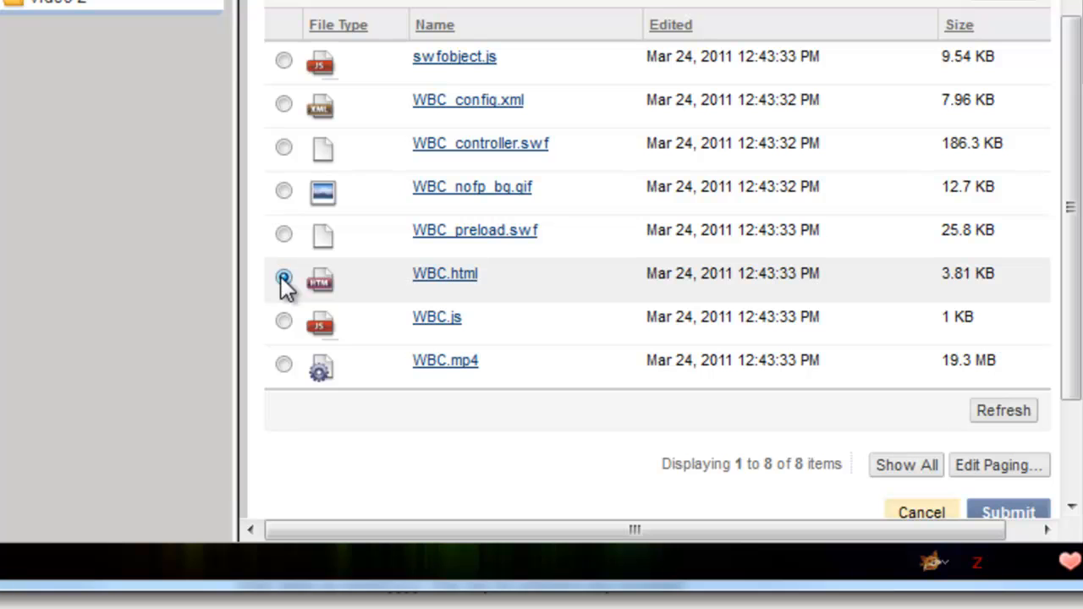
left_click(283, 277)
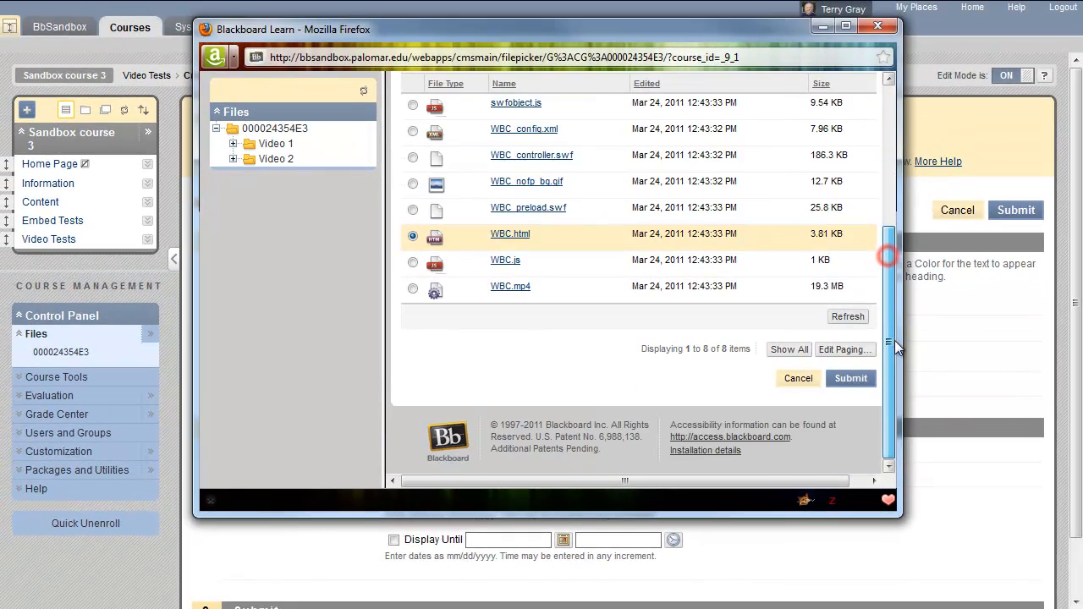
left_click(849, 378)
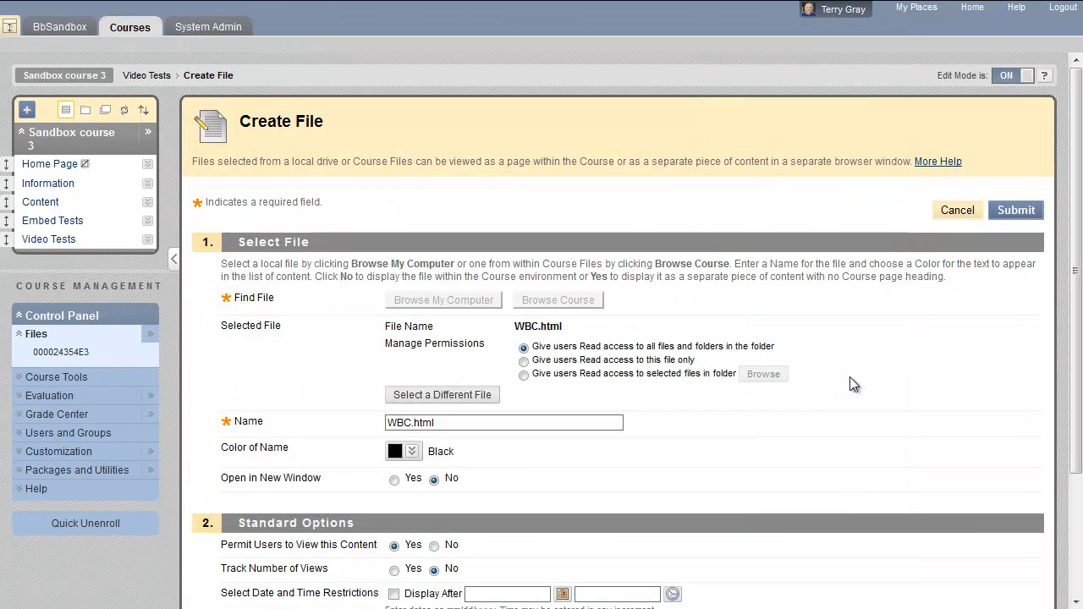
Submit the Create File form to add the WBC.html file link
scroll("down", 3)
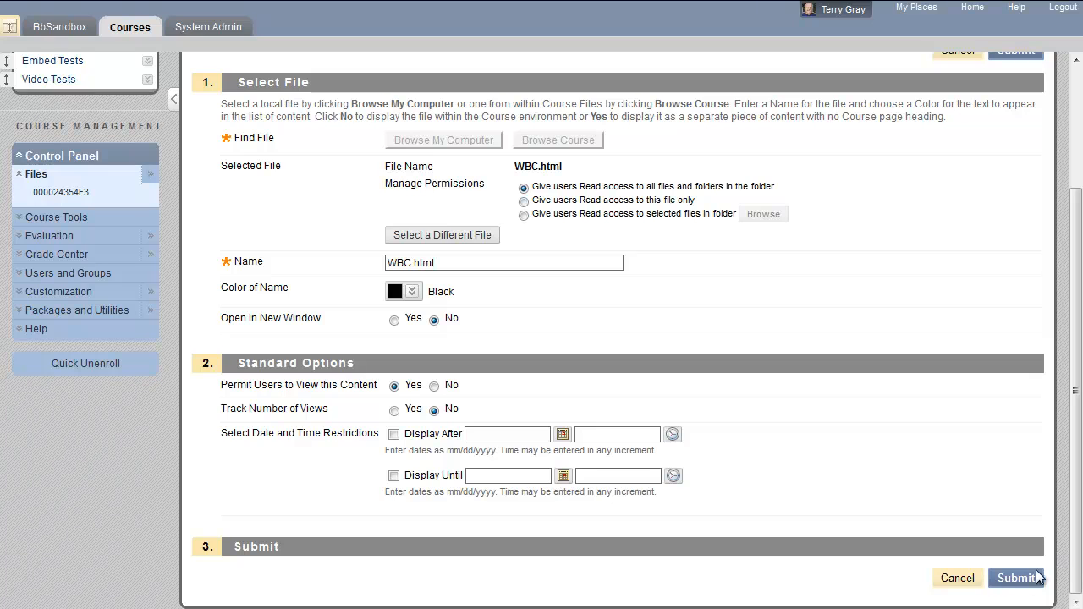
left_click(1016, 578)
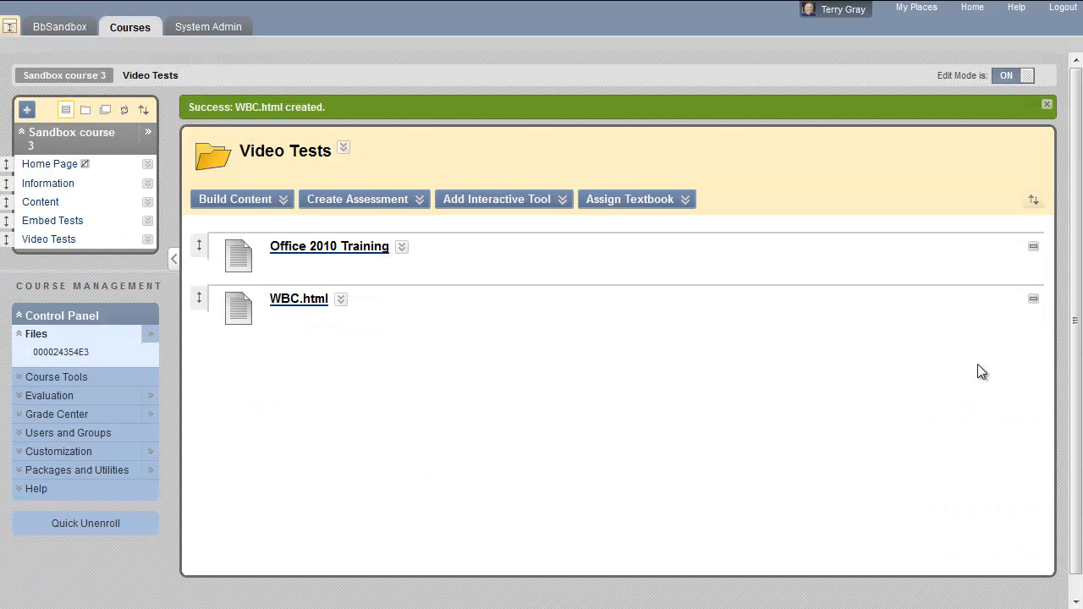
mouse_move(1051, 103)
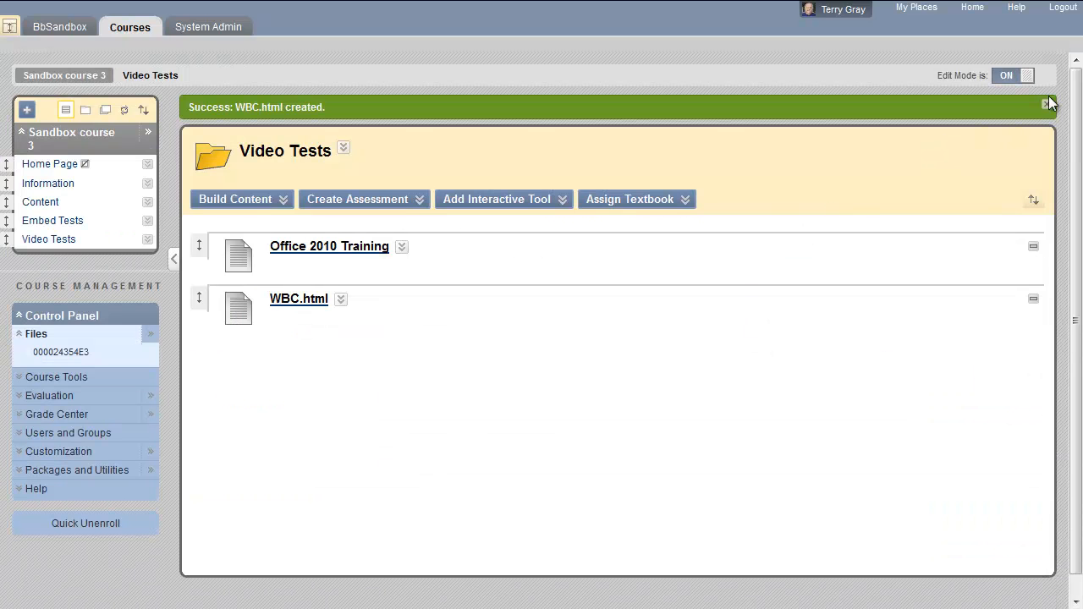
Dismiss the success notice and turn Edit Mode off
left_click(1049, 103)
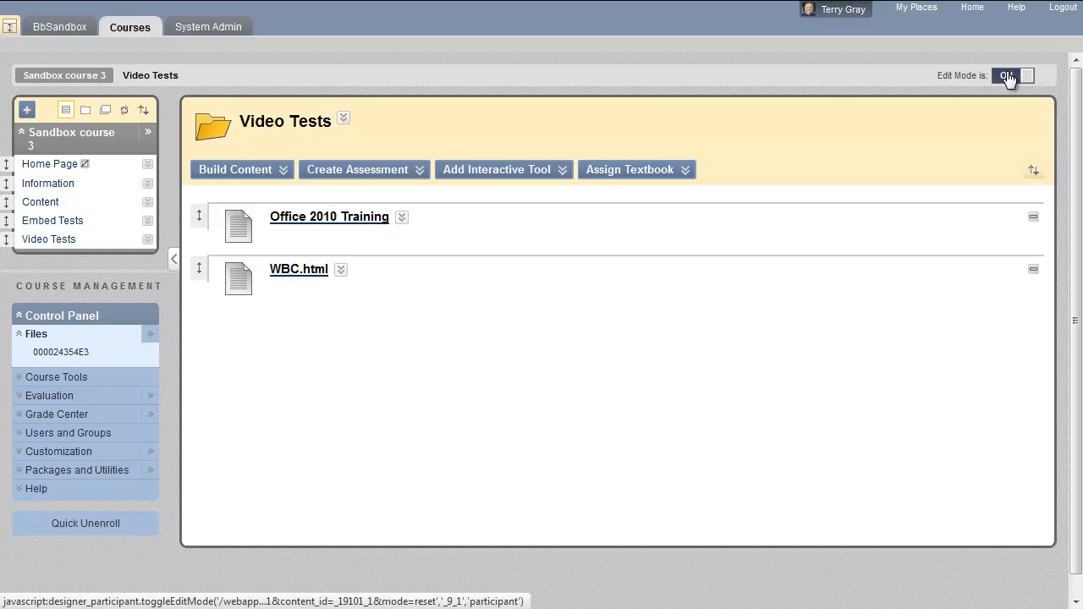
left_click(1013, 76)
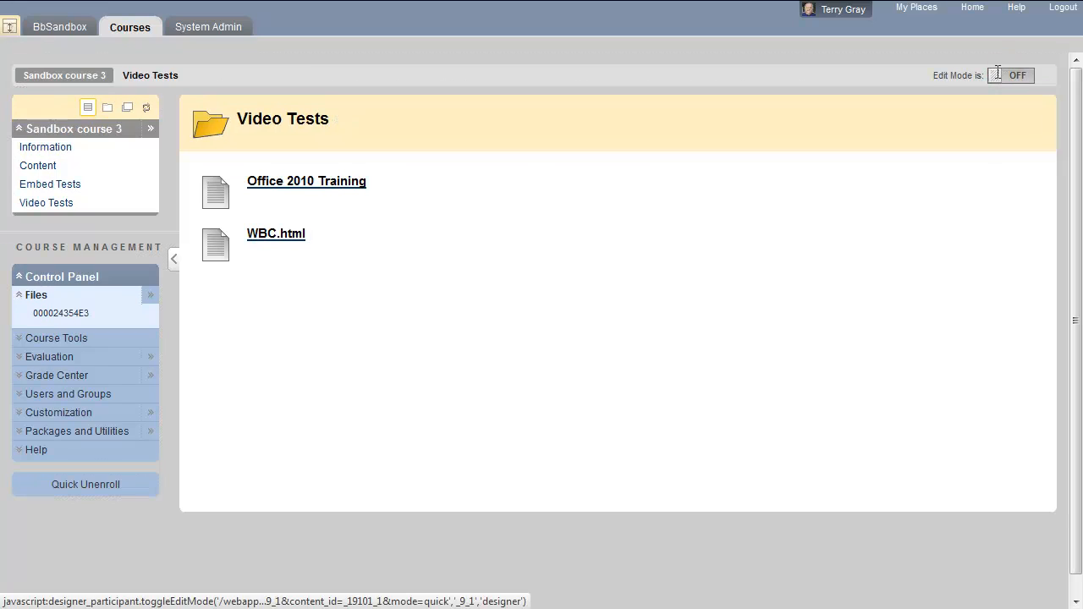
mouse_move(784, 155)
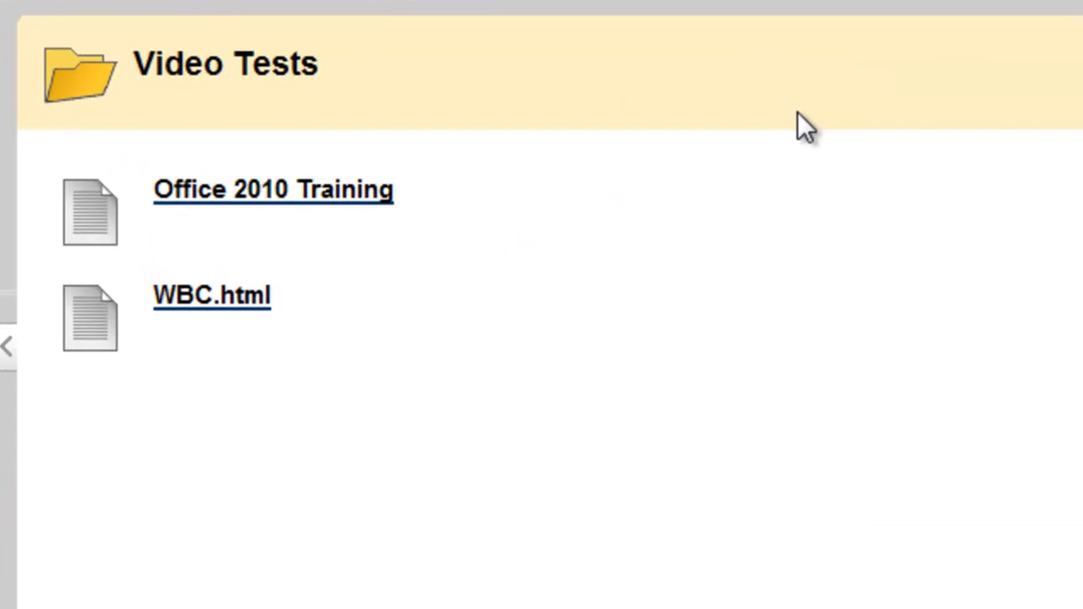
mouse_move(304, 203)
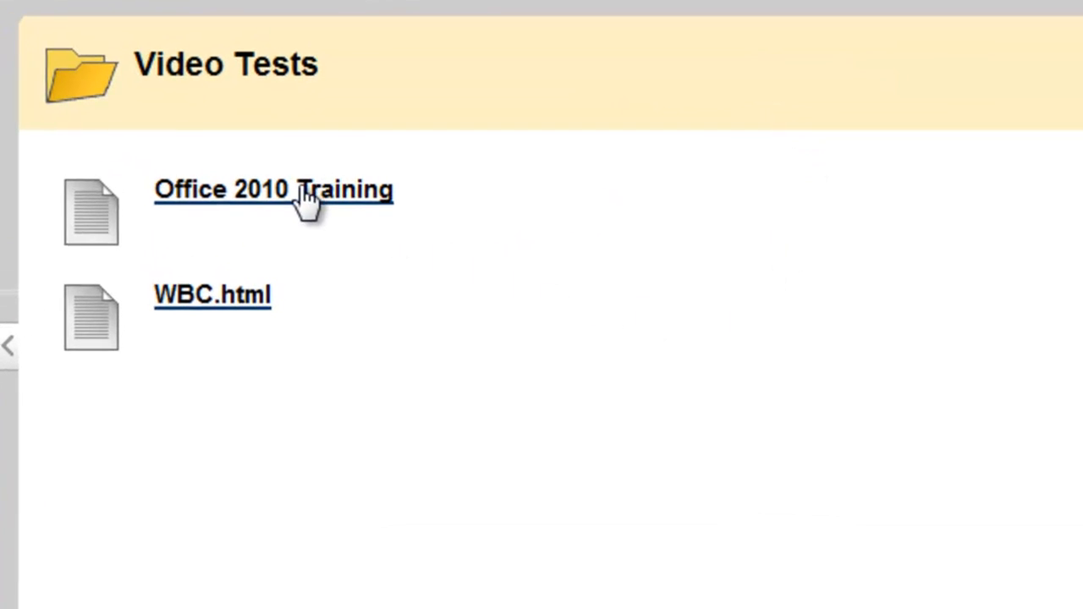
left_click(273, 189)
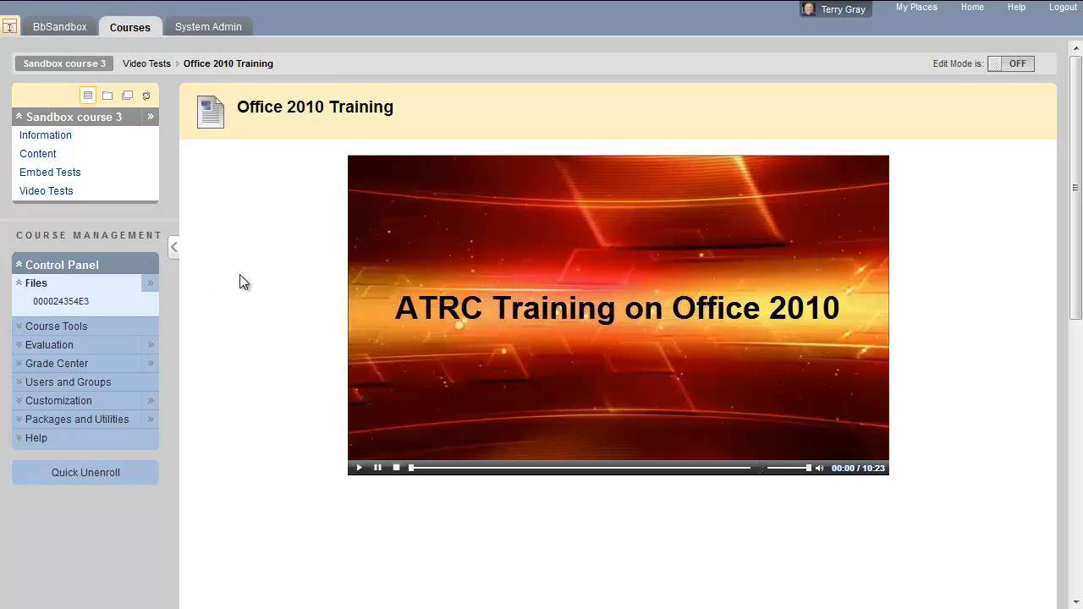
mouse_move(249, 274)
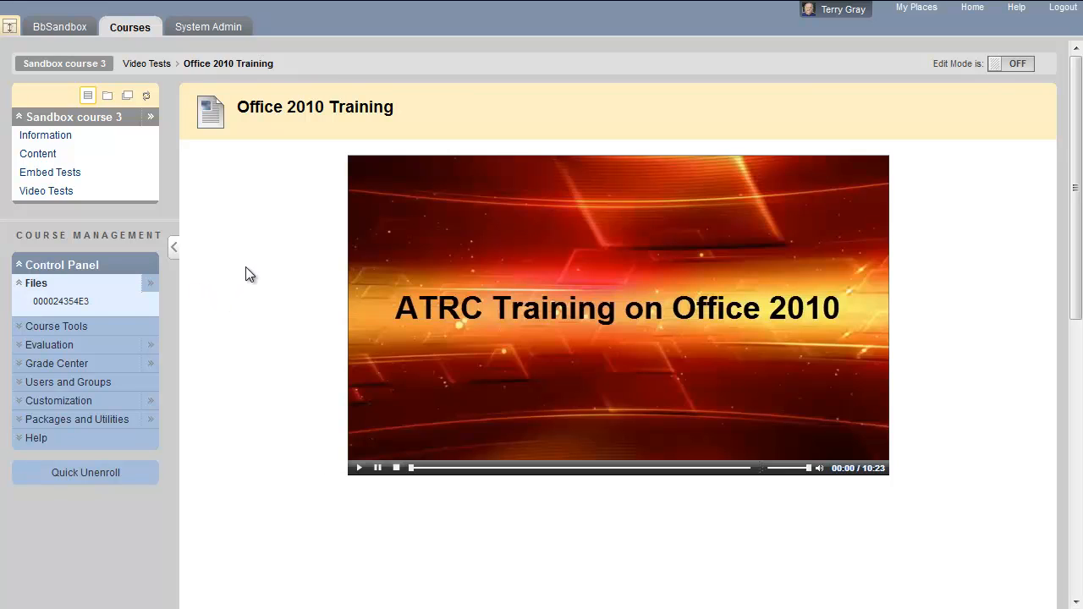
mouse_move(250, 103)
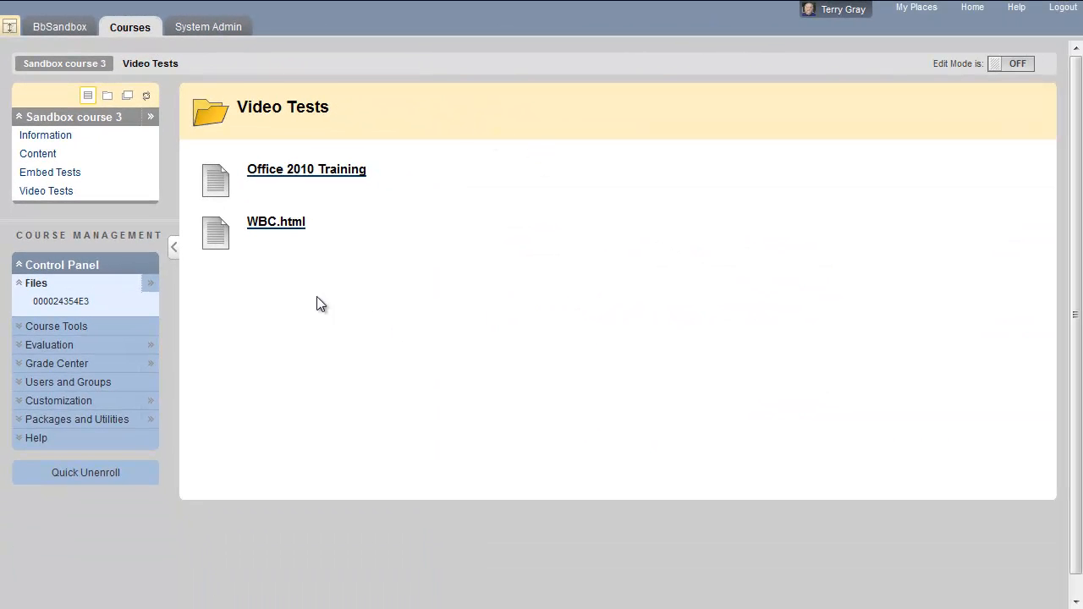
Open WBC.html, then play and stop its Wikipedia Book Creator video
left_click(275, 222)
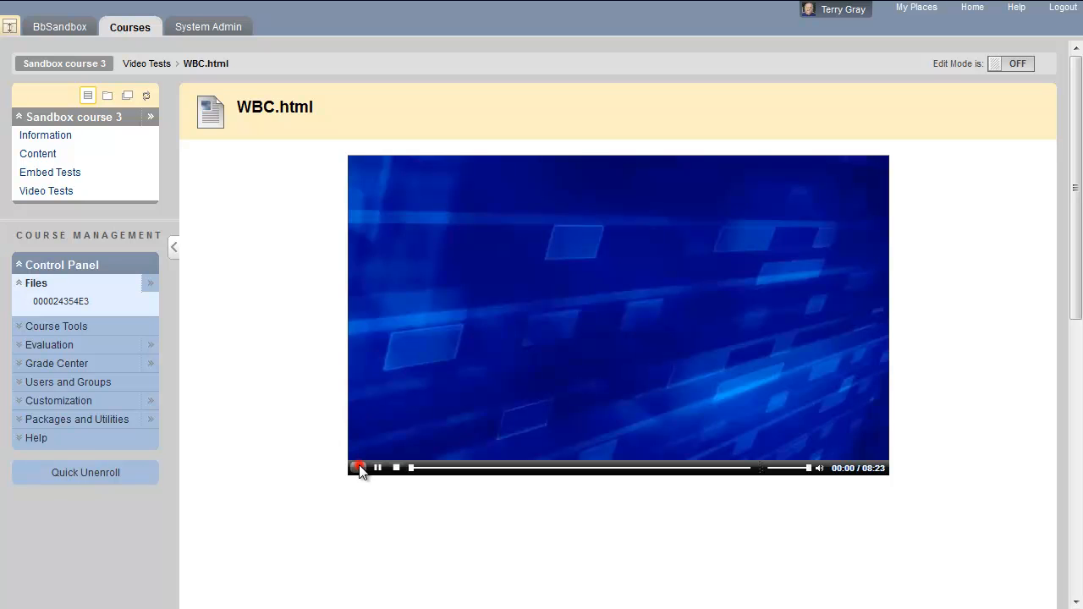
left_click(359, 468)
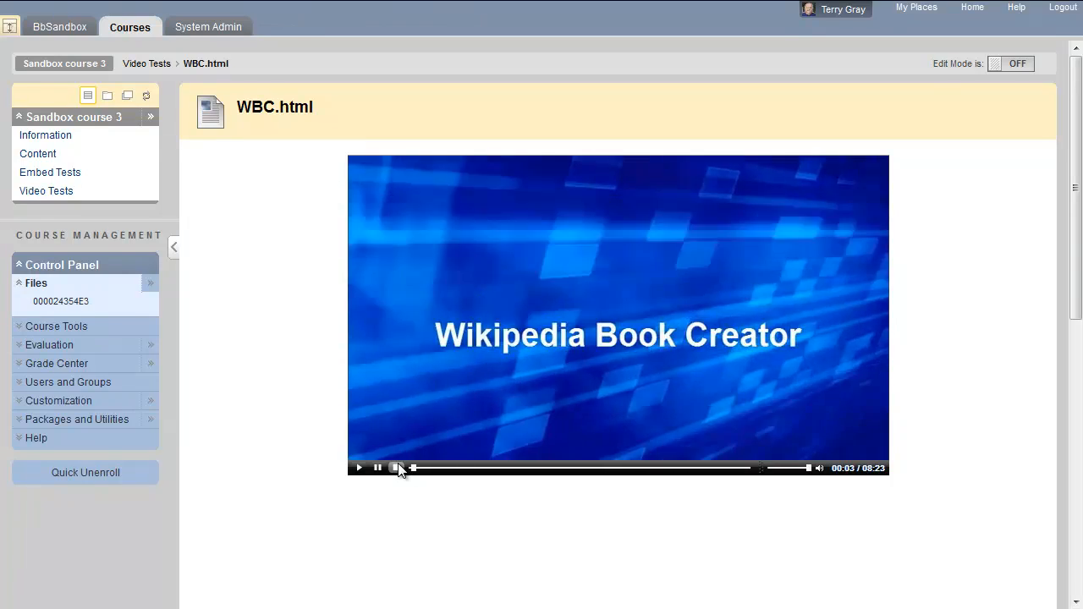
left_click(395, 468)
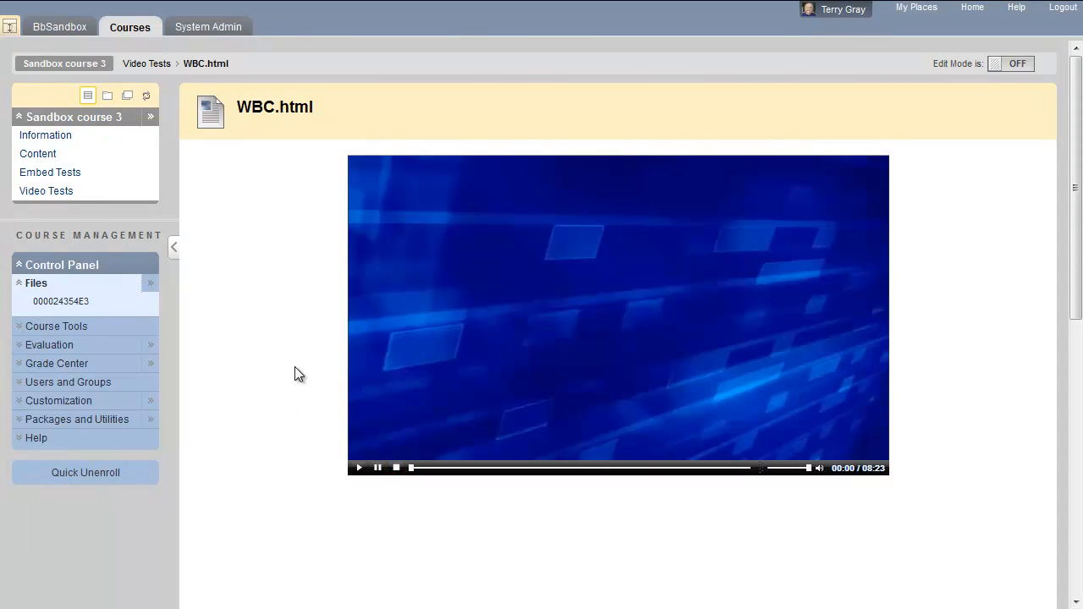
mouse_move(300, 345)
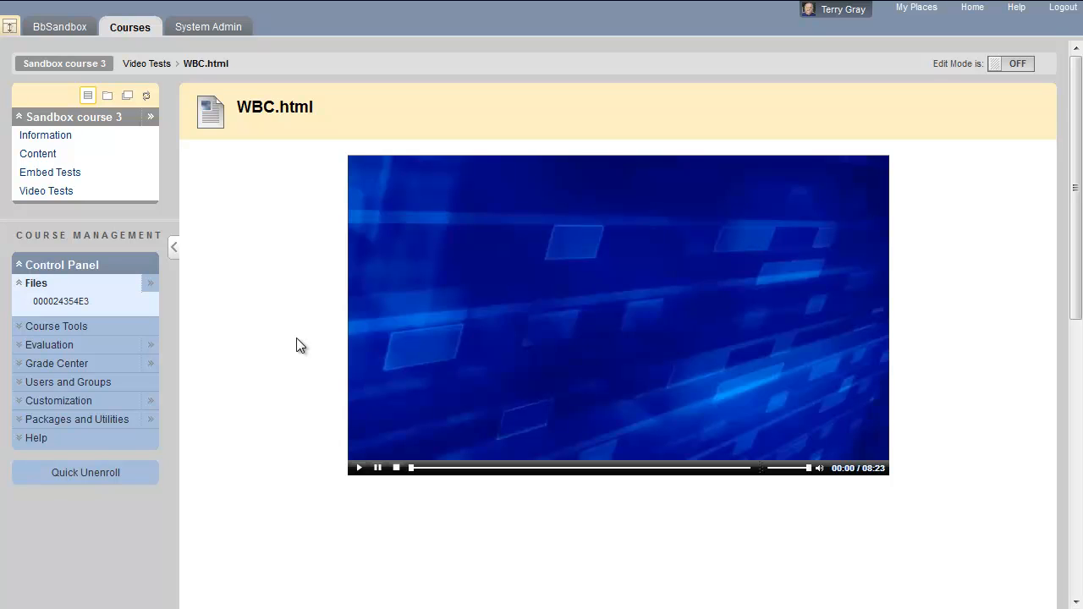